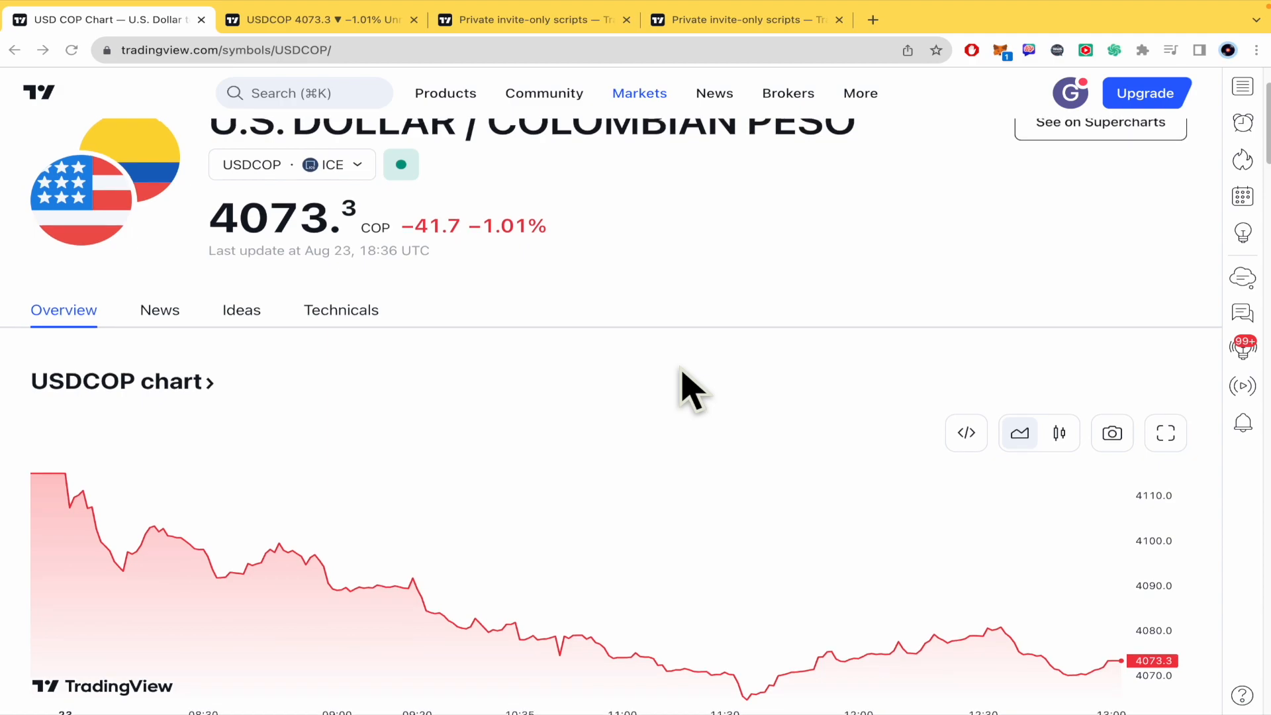
- On the USDCOP chart tab, scroll Community Scripts Top to the locked LuxAlgo Signals & Overlays (Premium)
{"action": "scroll", "scroll_direction": "up", "scroll_amount": 3}
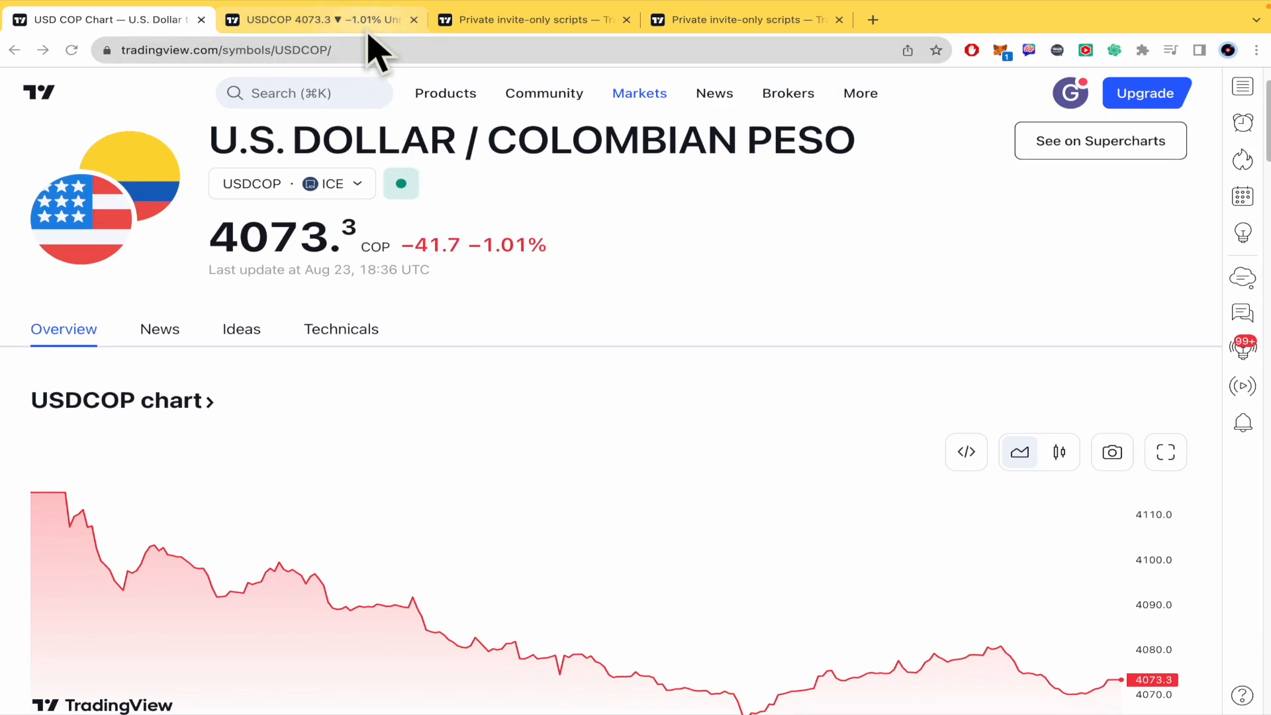
{"action": "left_click", "coordinate": [316, 19]}
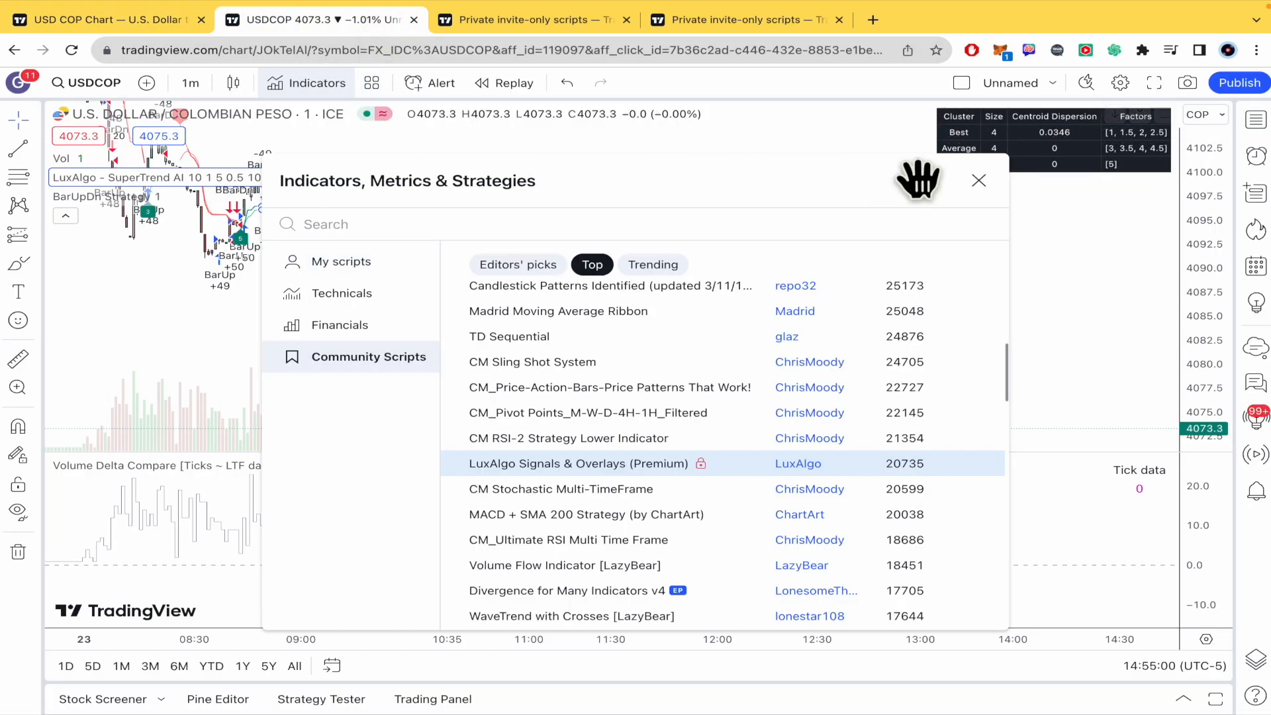
{"action": "mouse_move", "coordinate": [137, 235]}
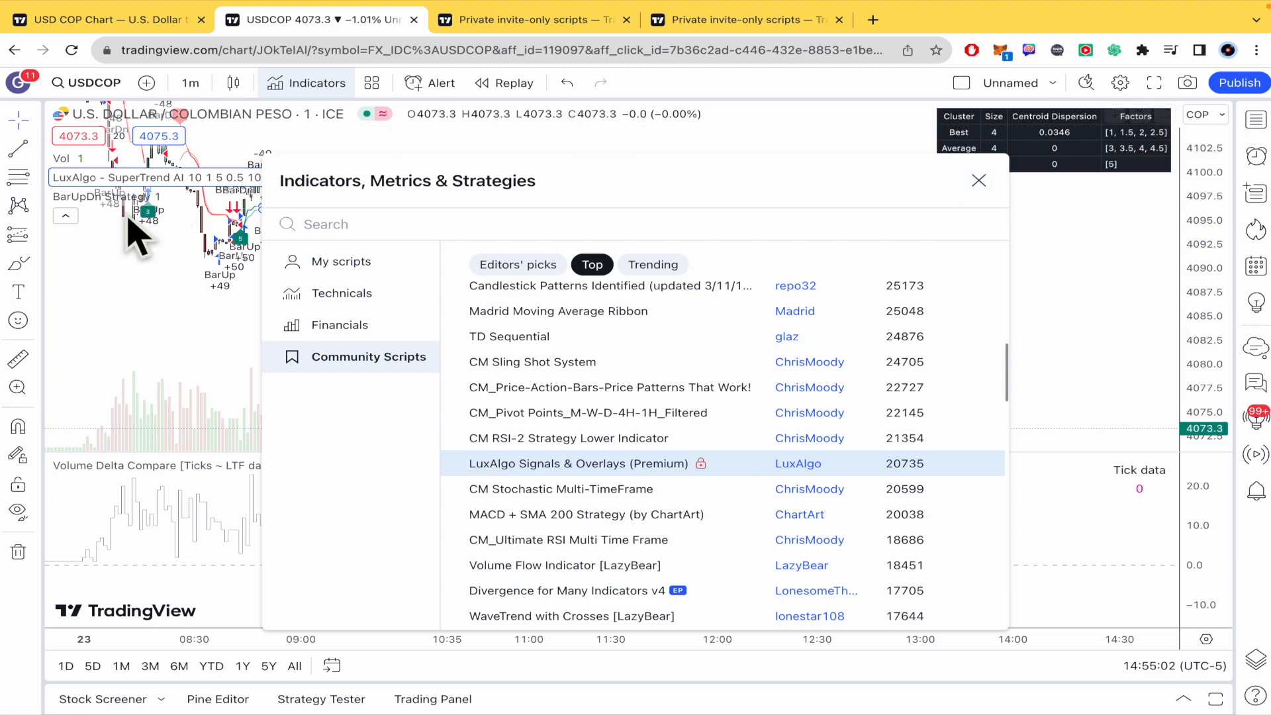
{"action": "mouse_move", "coordinate": [202, 294]}
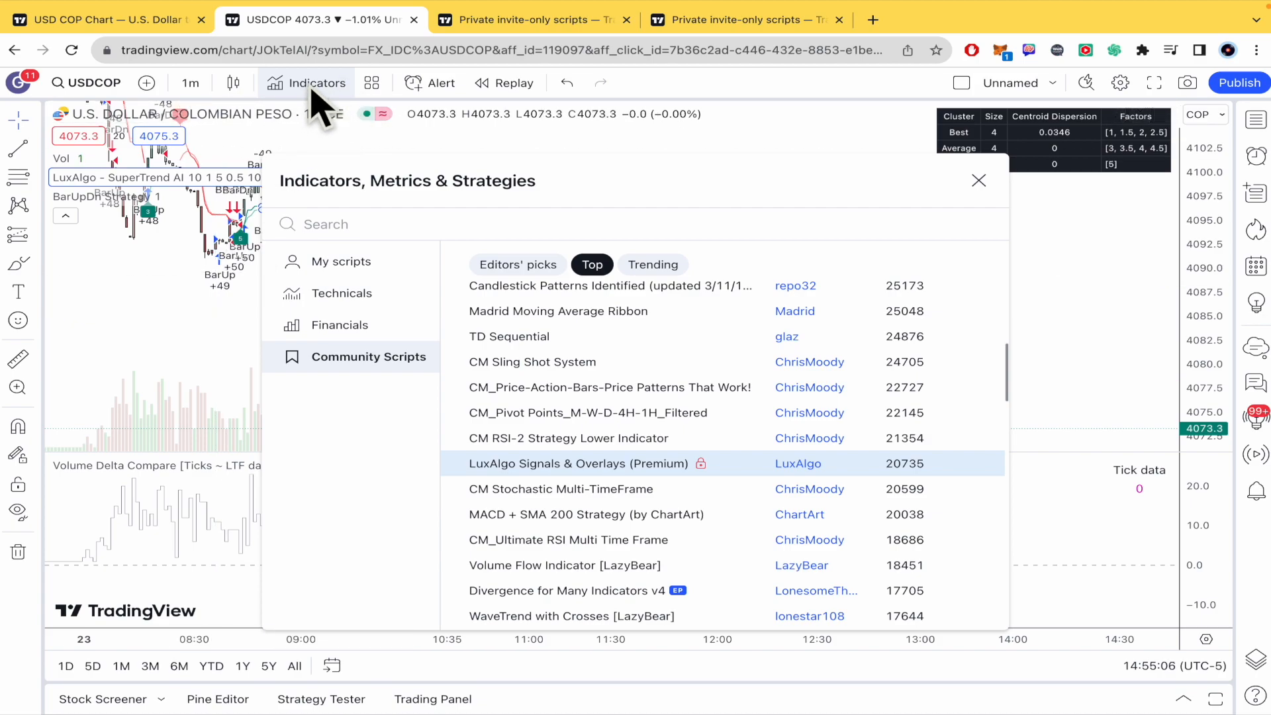
{"action": "mouse_move", "coordinate": [397, 518]}
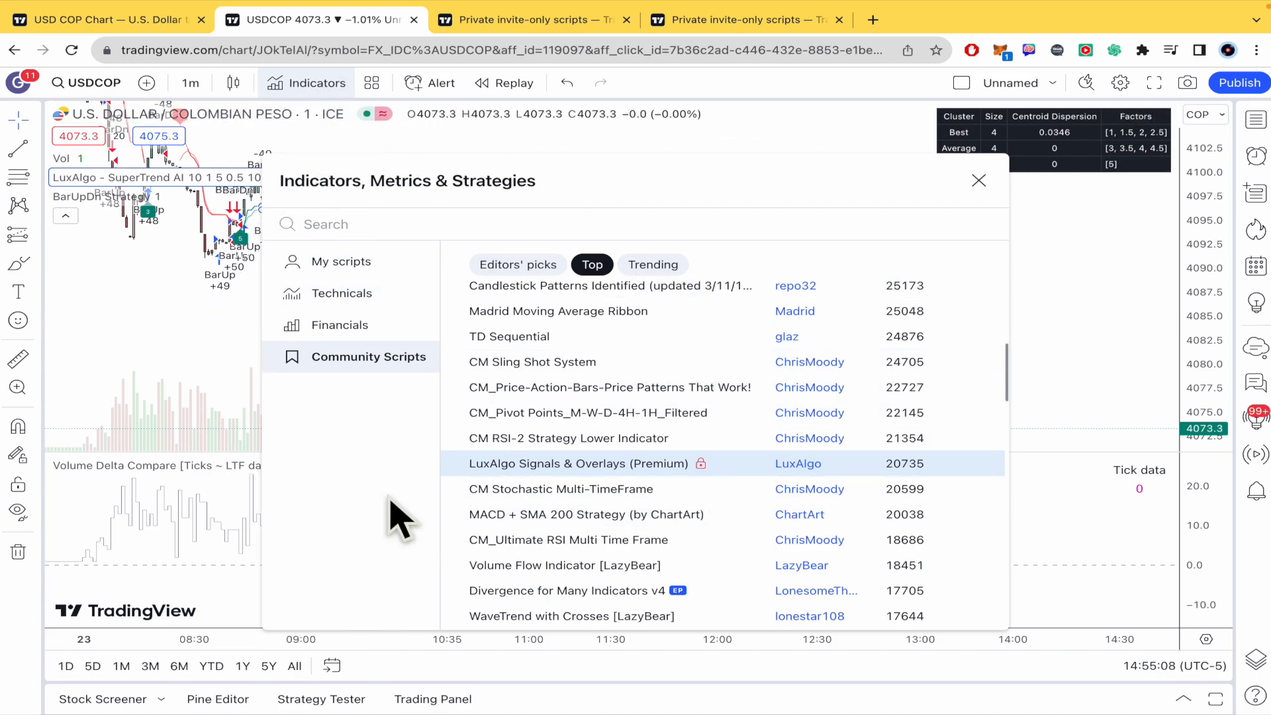
{"action": "mouse_move", "coordinate": [369, 389]}
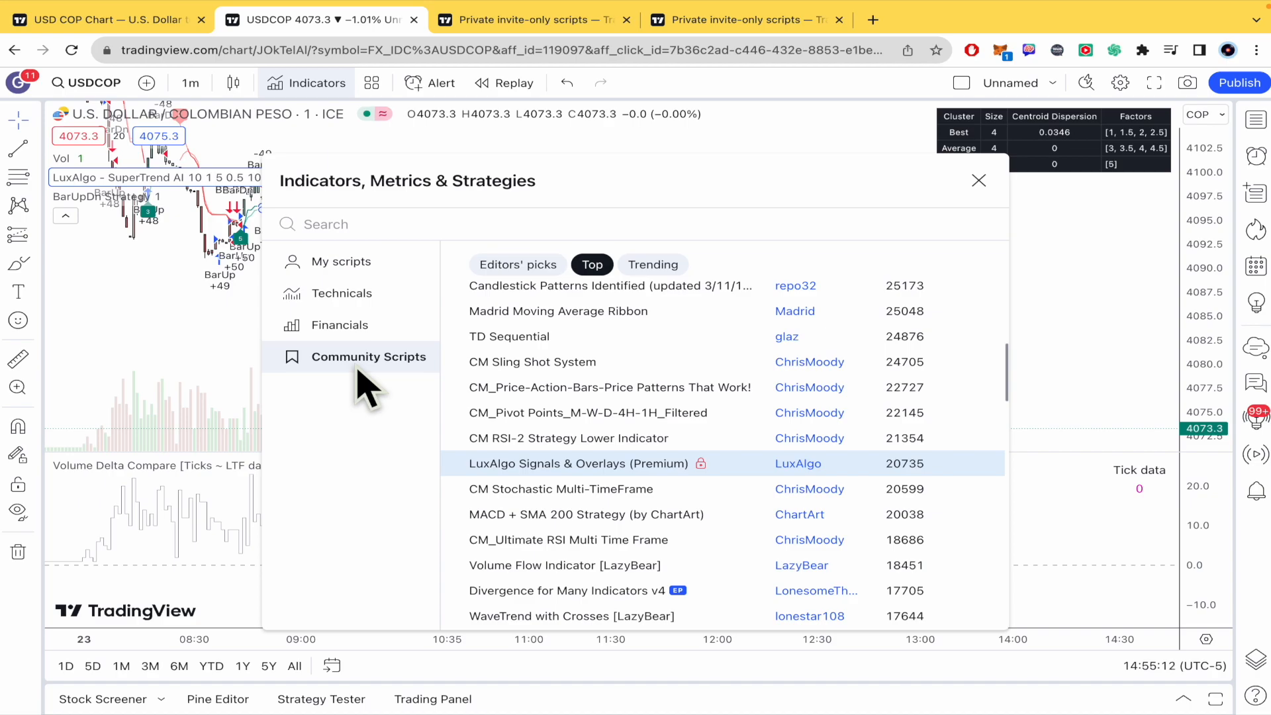
{"action": "scroll", "scroll_direction": "down", "scroll_amount": 3}
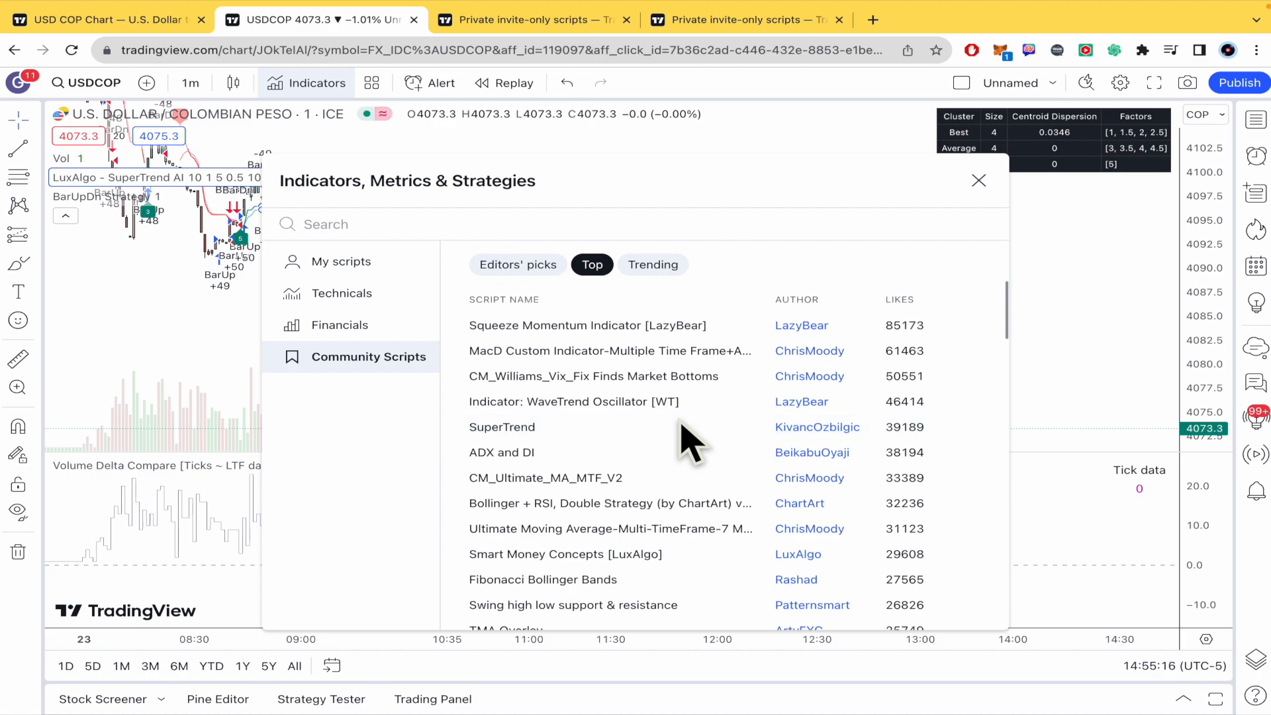
{"action": "scroll", "scroll_direction": "down", "scroll_amount": 3}
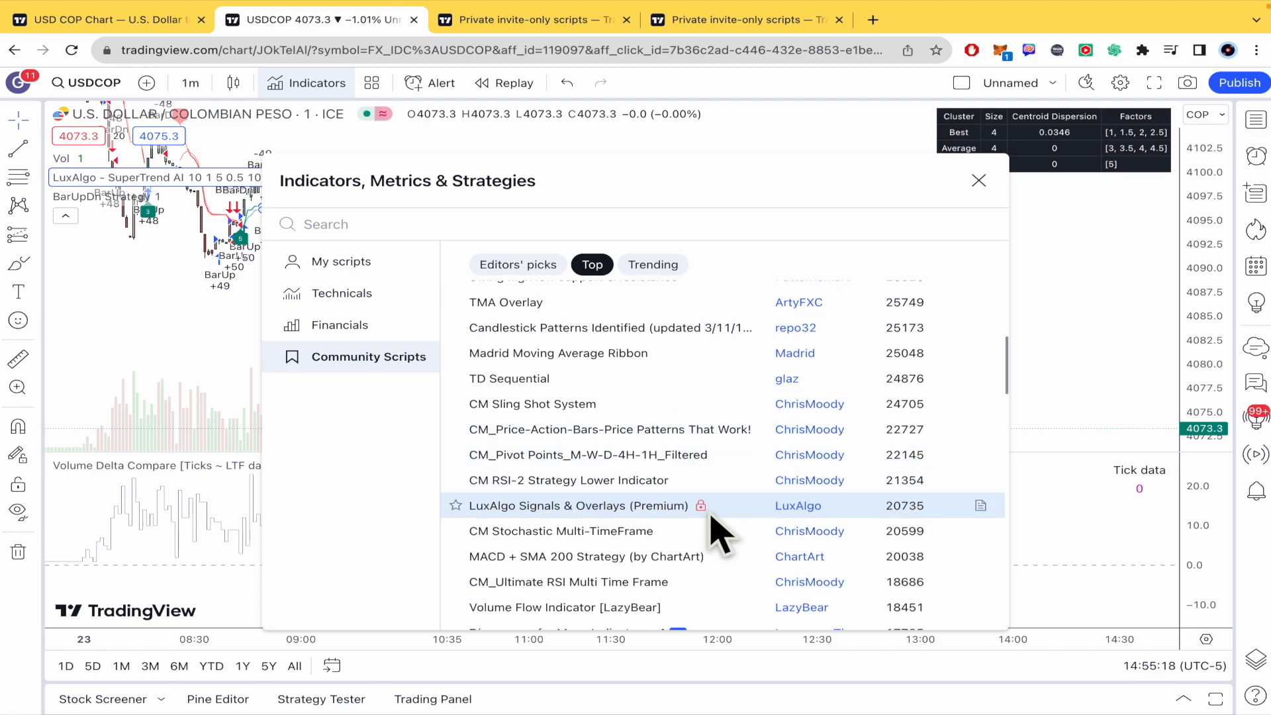
{"action": "scroll", "scroll_direction": "down", "scroll_amount": 3}
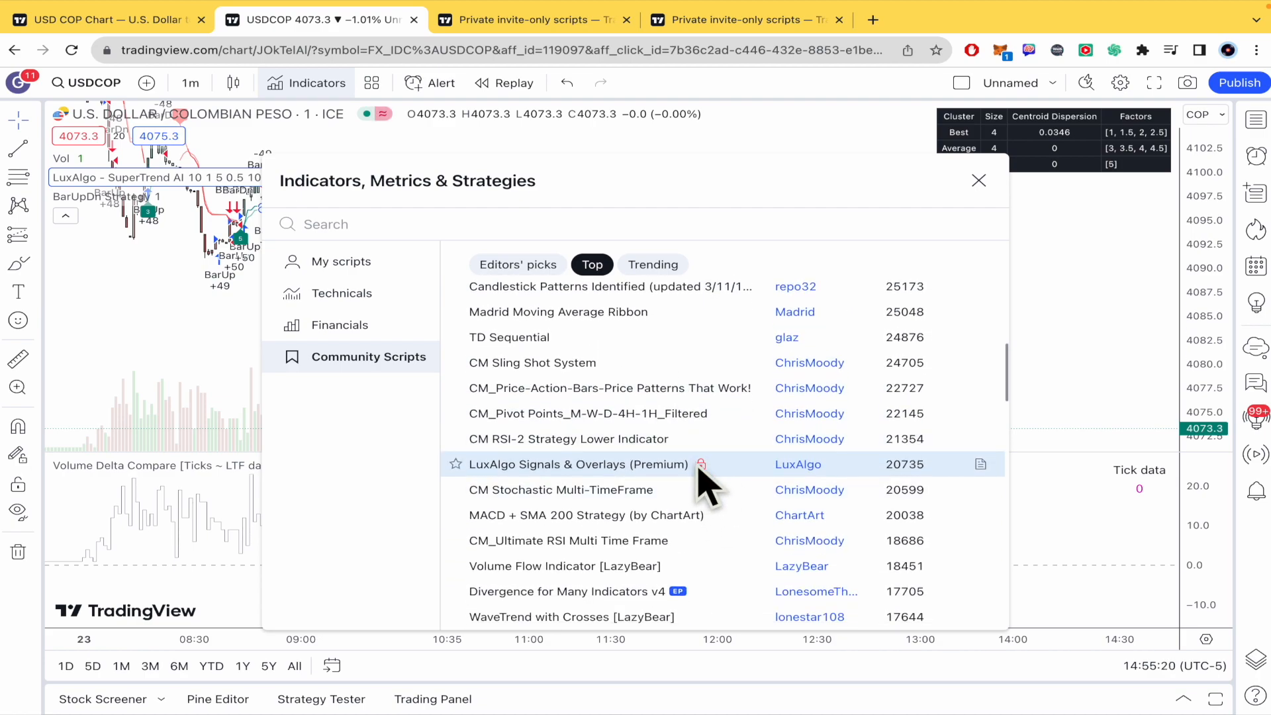
{"action": "mouse_move", "coordinate": [723, 484]}
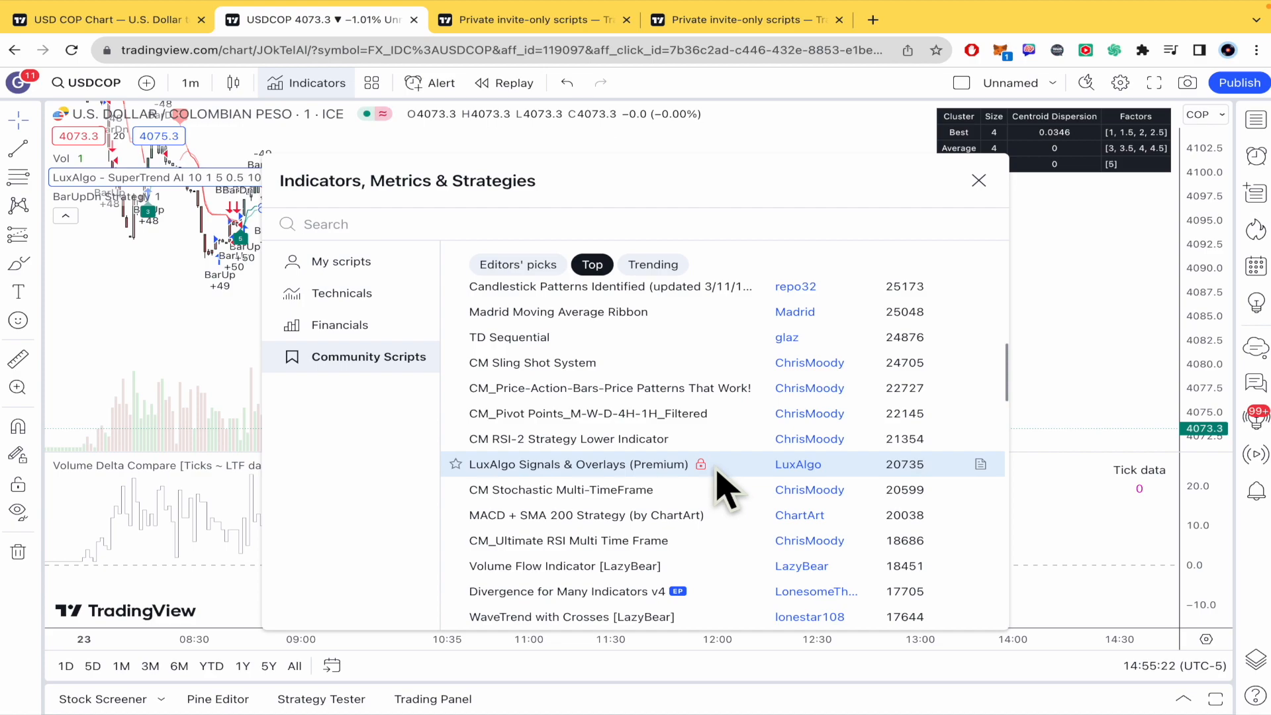
{"action": "mouse_move", "coordinate": [700, 465]}
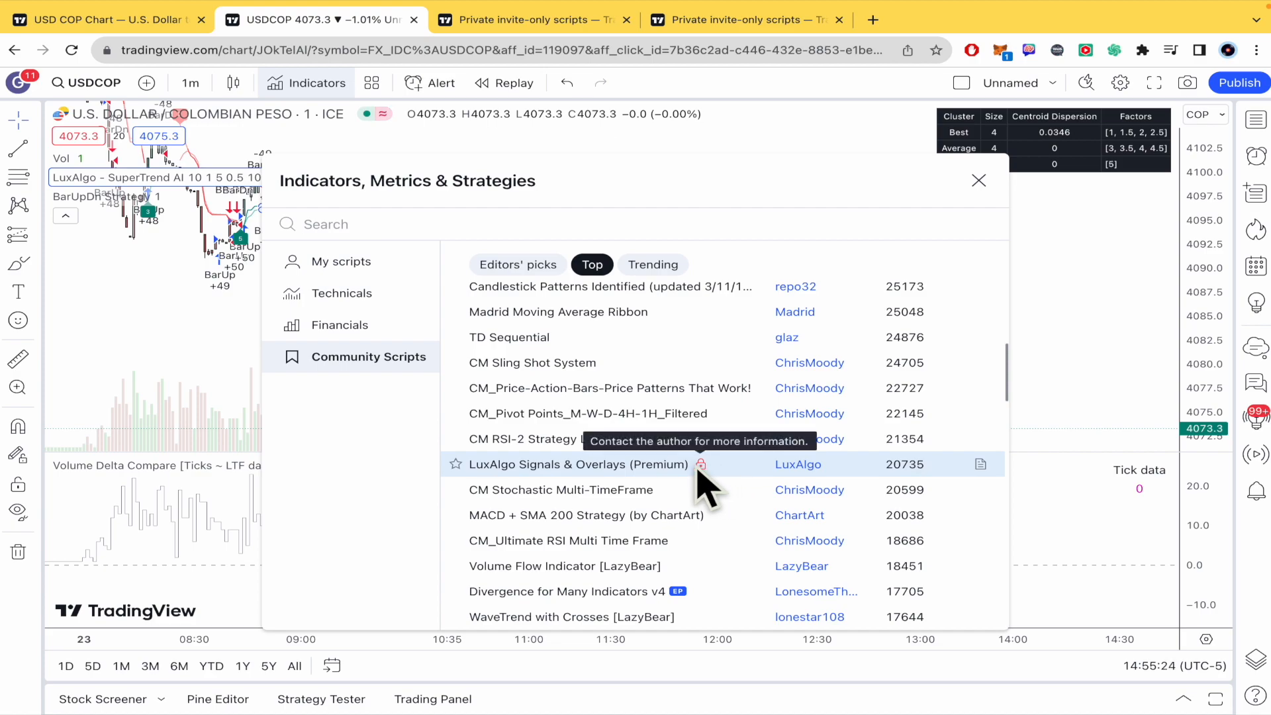
{"action": "mouse_move", "coordinate": [640, 487]}
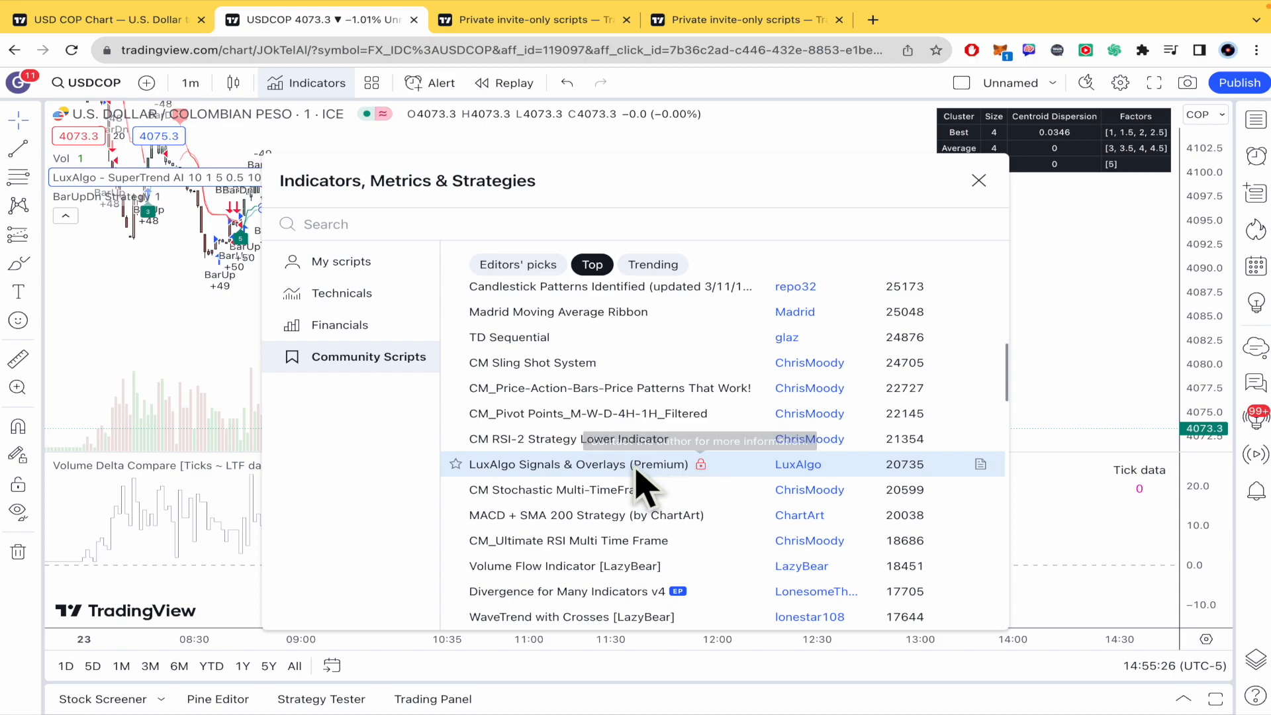
{"action": "mouse_move", "coordinate": [713, 486]}
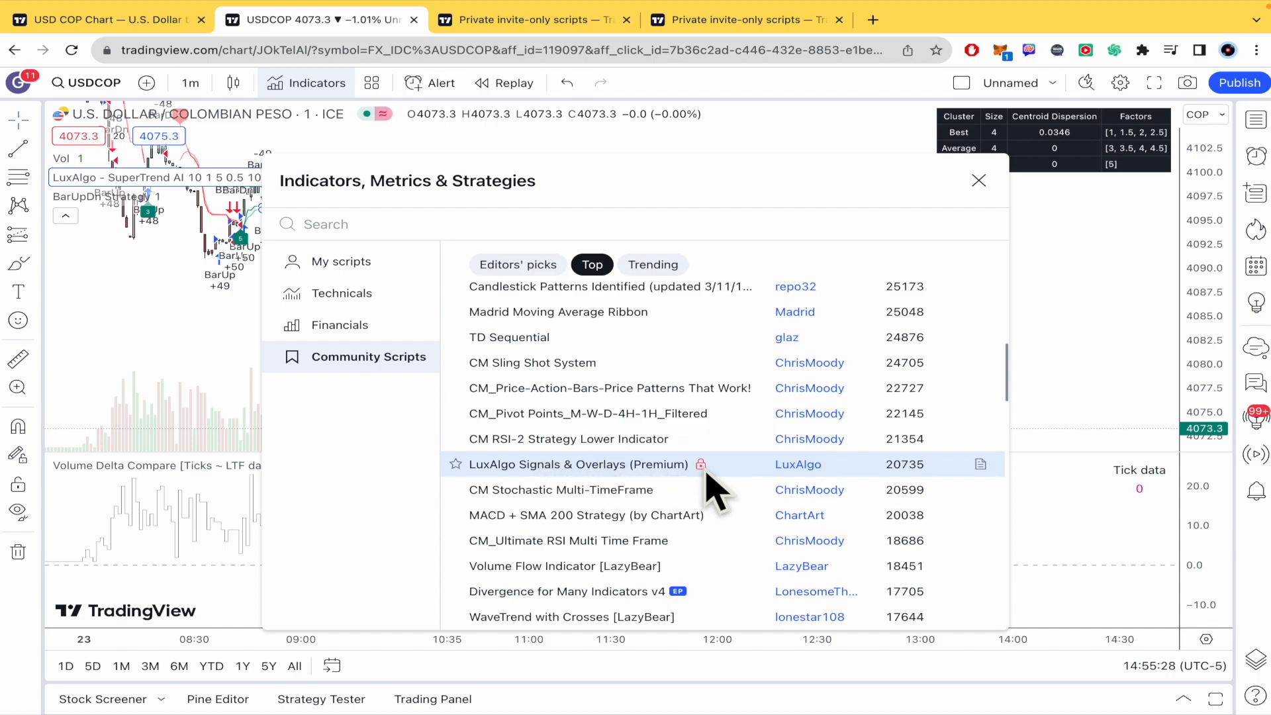
{"action": "mouse_move", "coordinate": [701, 465]}
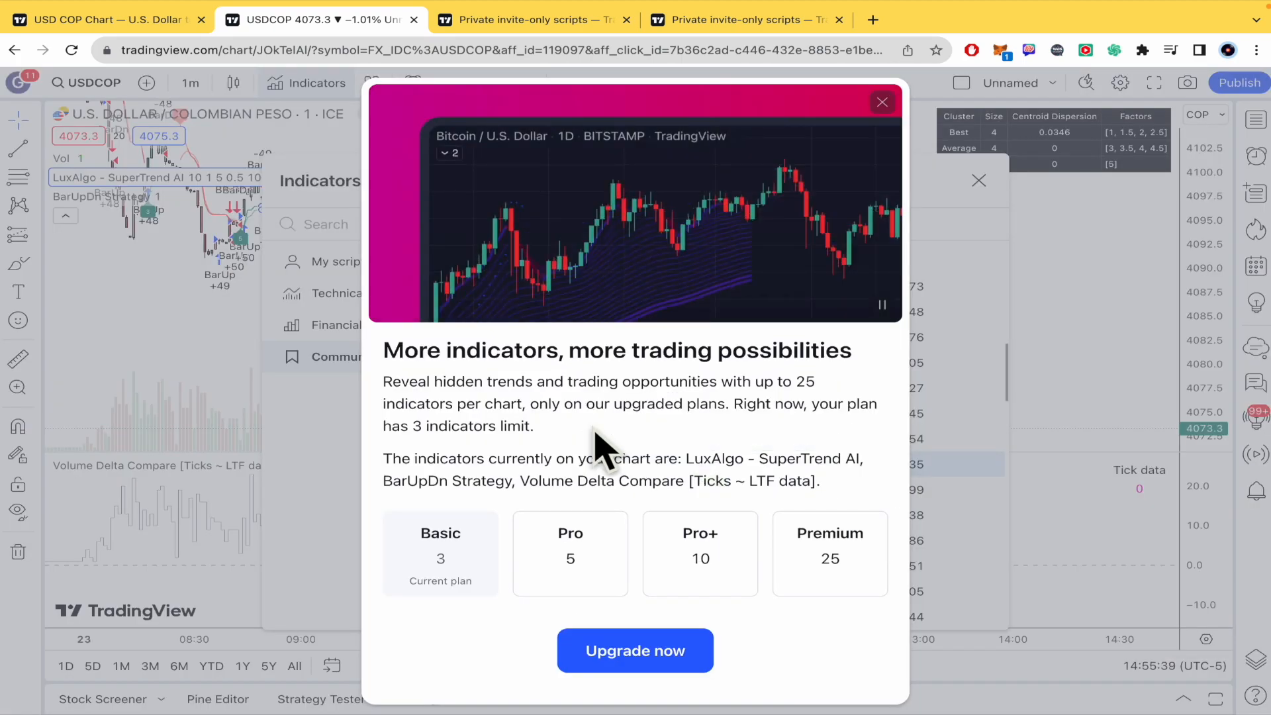
{"action": "mouse_move", "coordinate": [515, 657]}
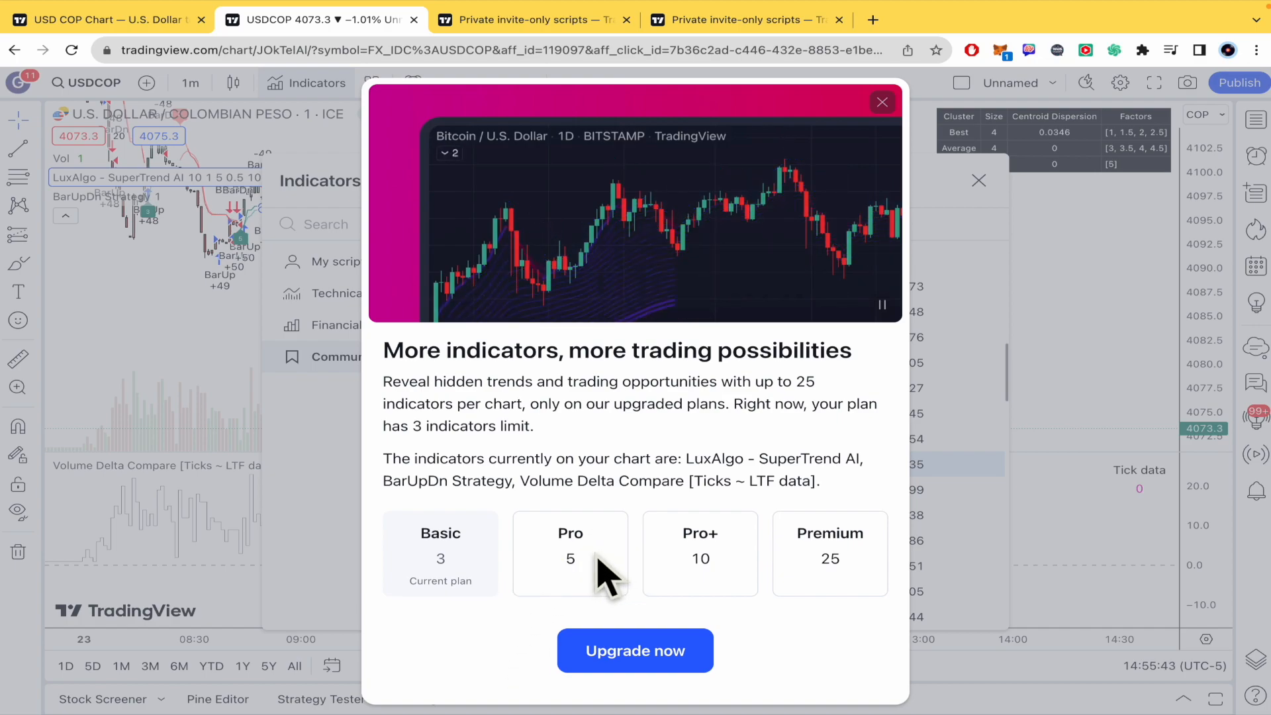
{"action": "mouse_move", "coordinate": [888, 109]}
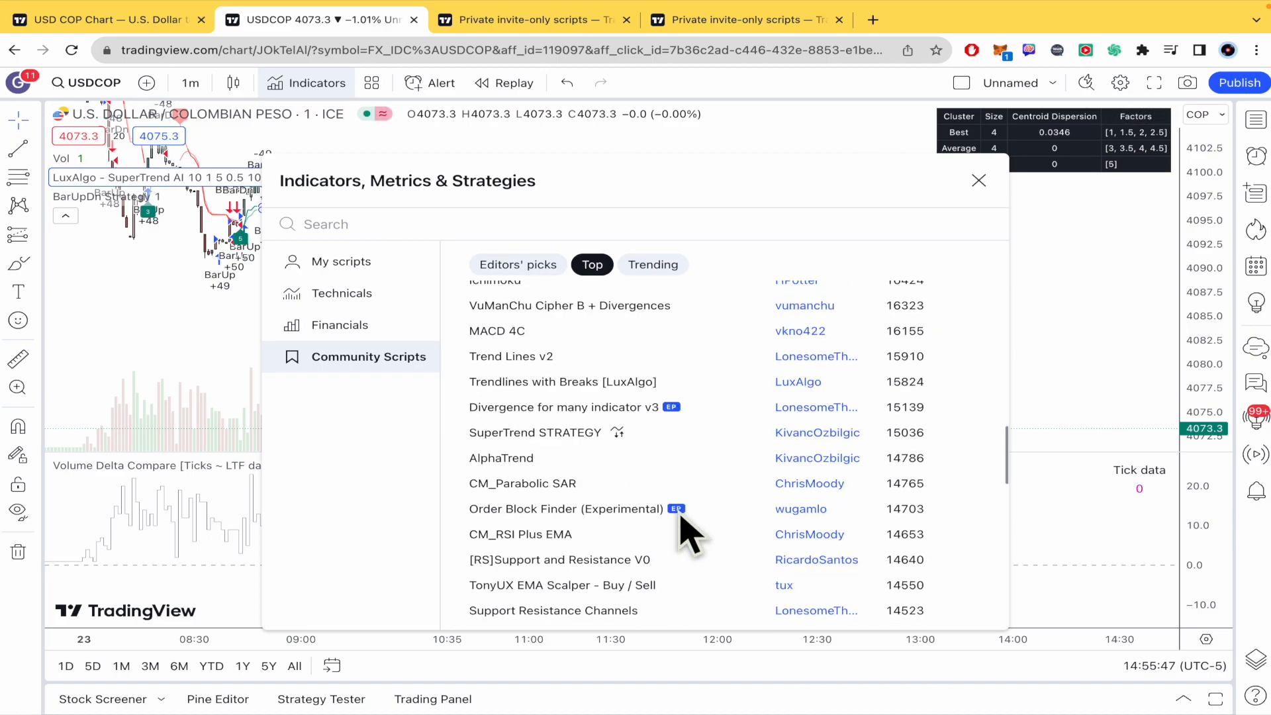
- Scroll the Top list down past LuxAlgo Price Action Concepts (Premium) and back up
{"action": "scroll", "scroll_direction": "down", "scroll_amount": 3}
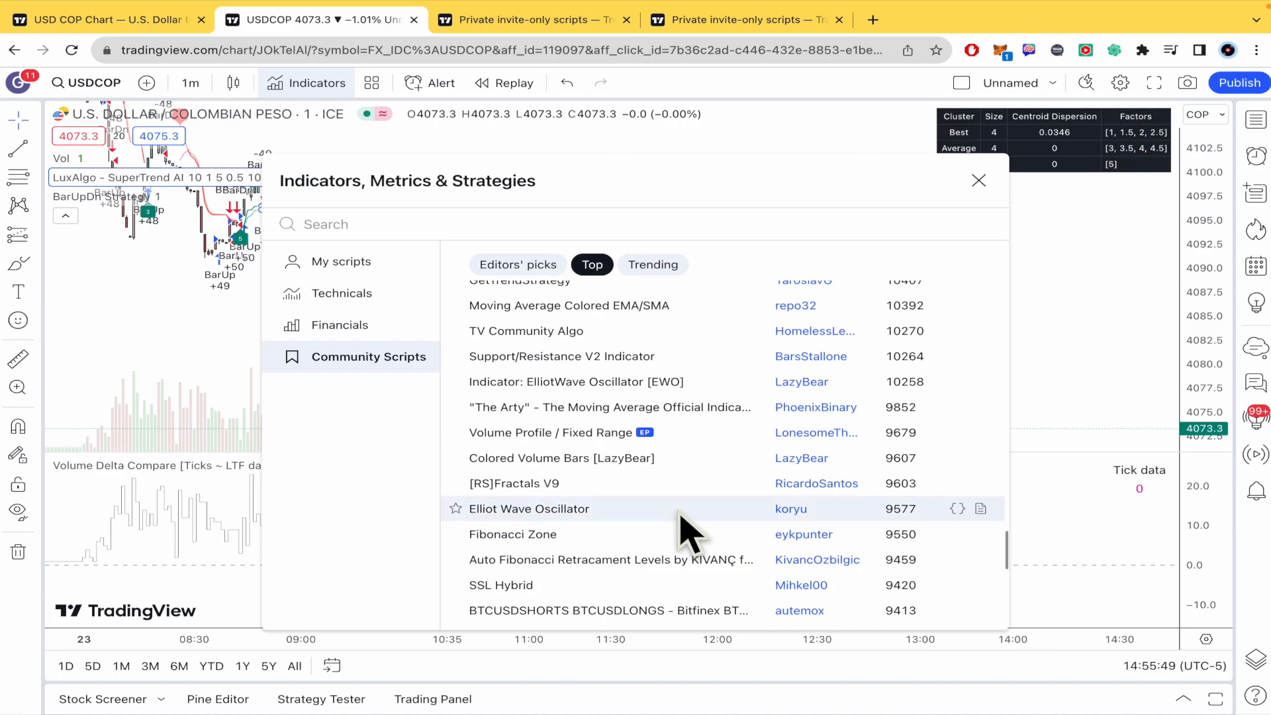
{"action": "scroll", "scroll_direction": "down", "scroll_amount": 3}
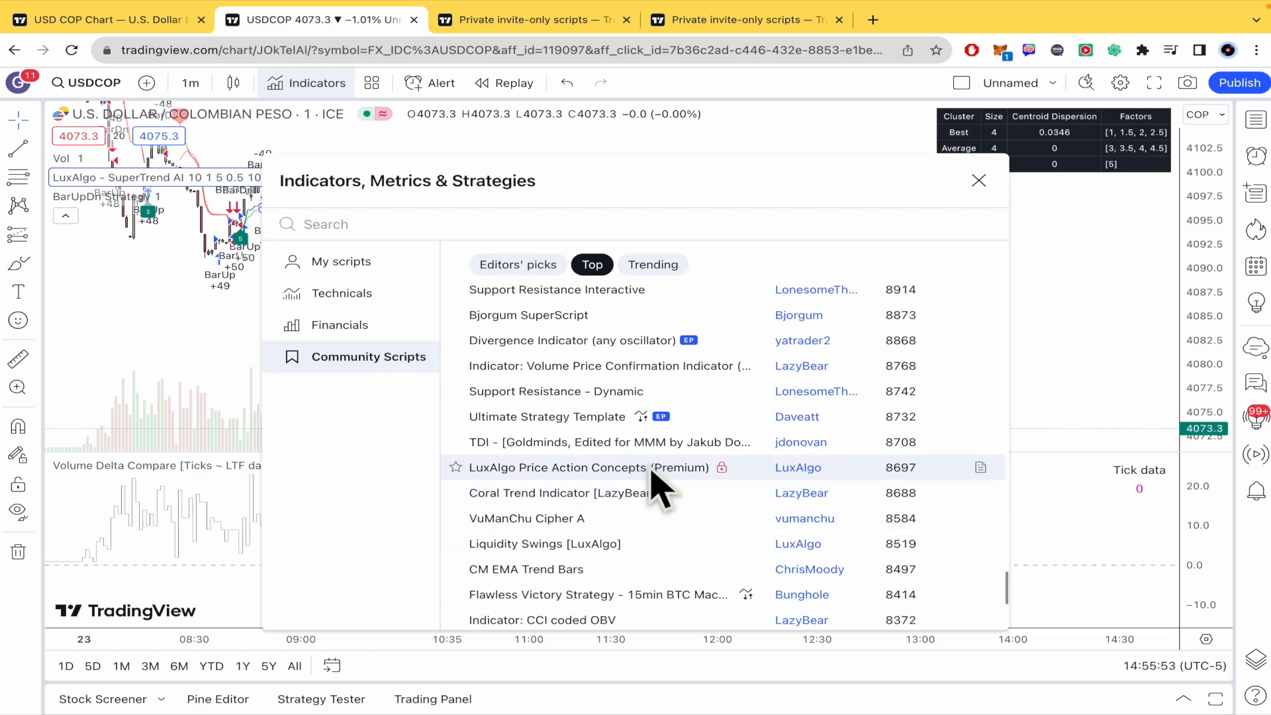
{"action": "scroll", "scroll_direction": "down", "scroll_amount": 3}
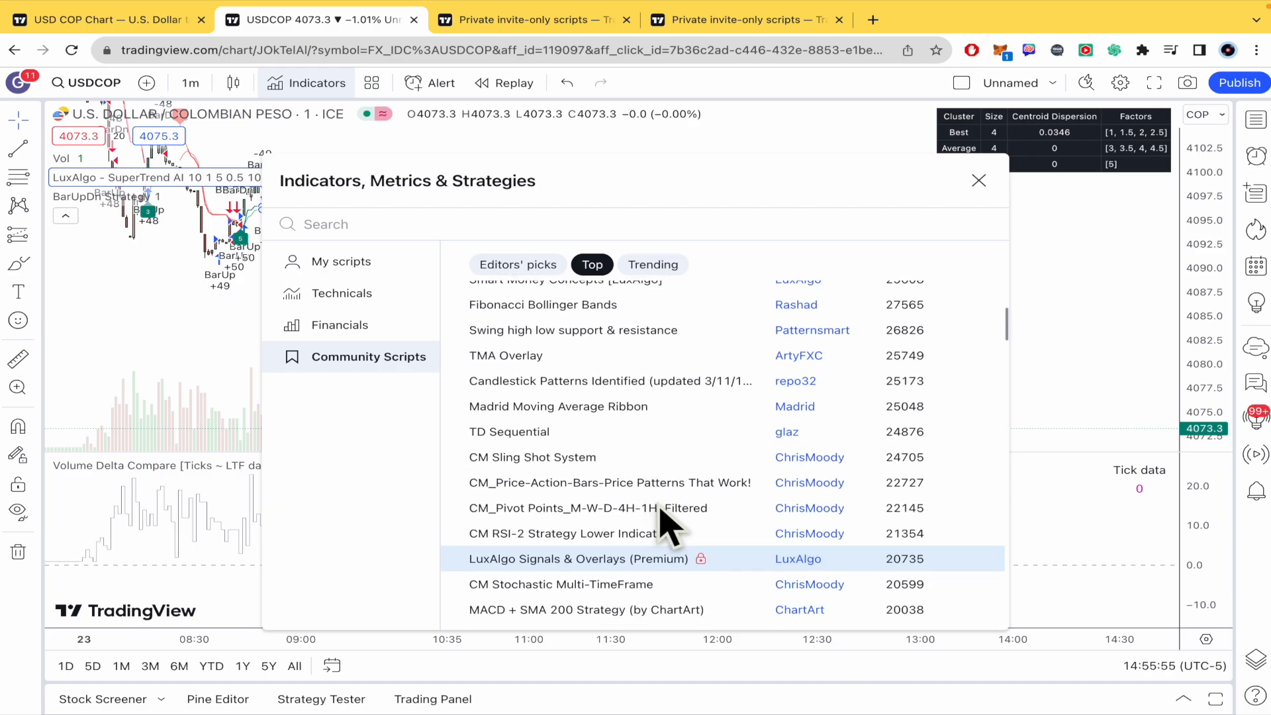
- Open the private invite-only scripts help article and scroll through its opening sections
{"action": "left_click", "coordinate": [531, 19]}
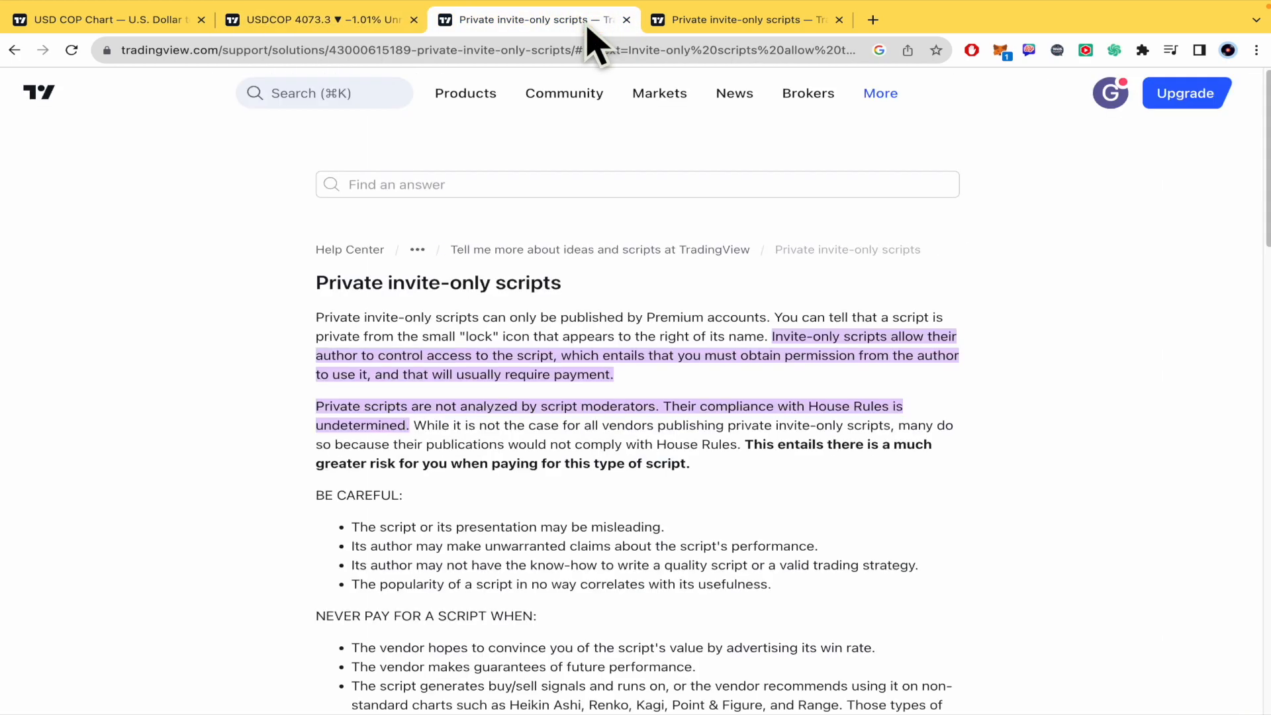
{"action": "scroll", "scroll_direction": "down", "scroll_amount": 3}
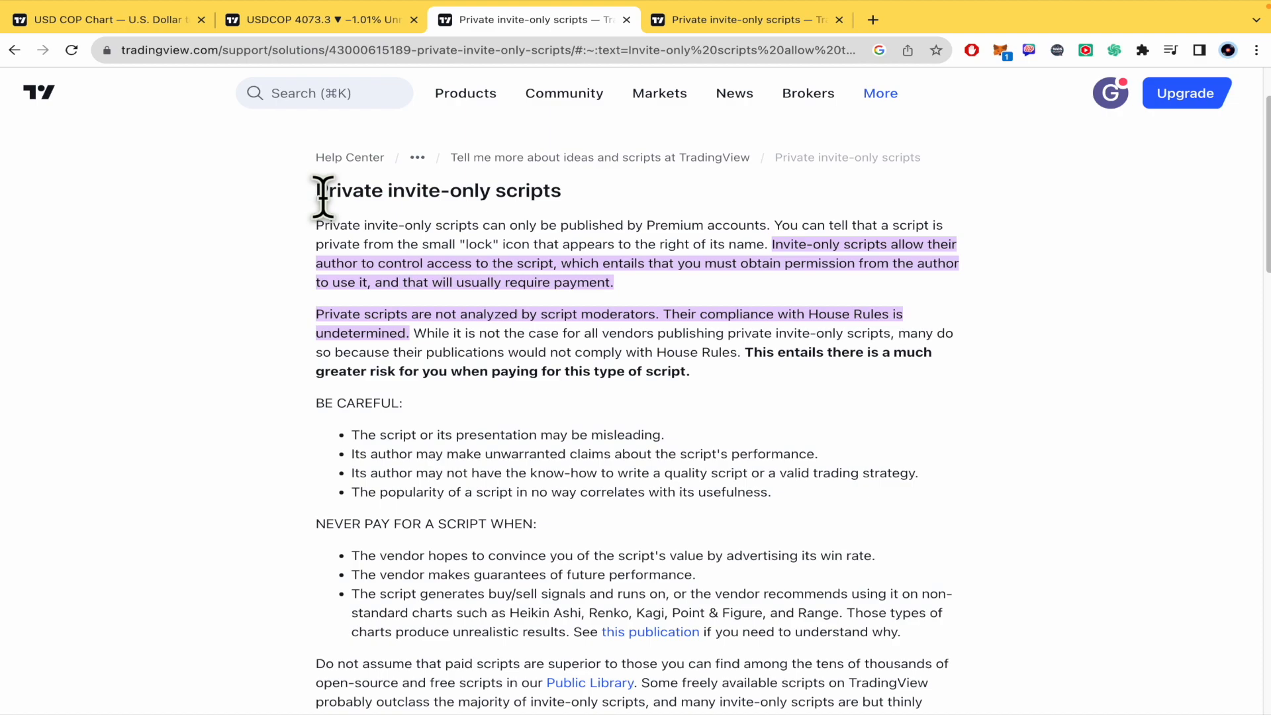
{"action": "mouse_move", "coordinate": [592, 225]}
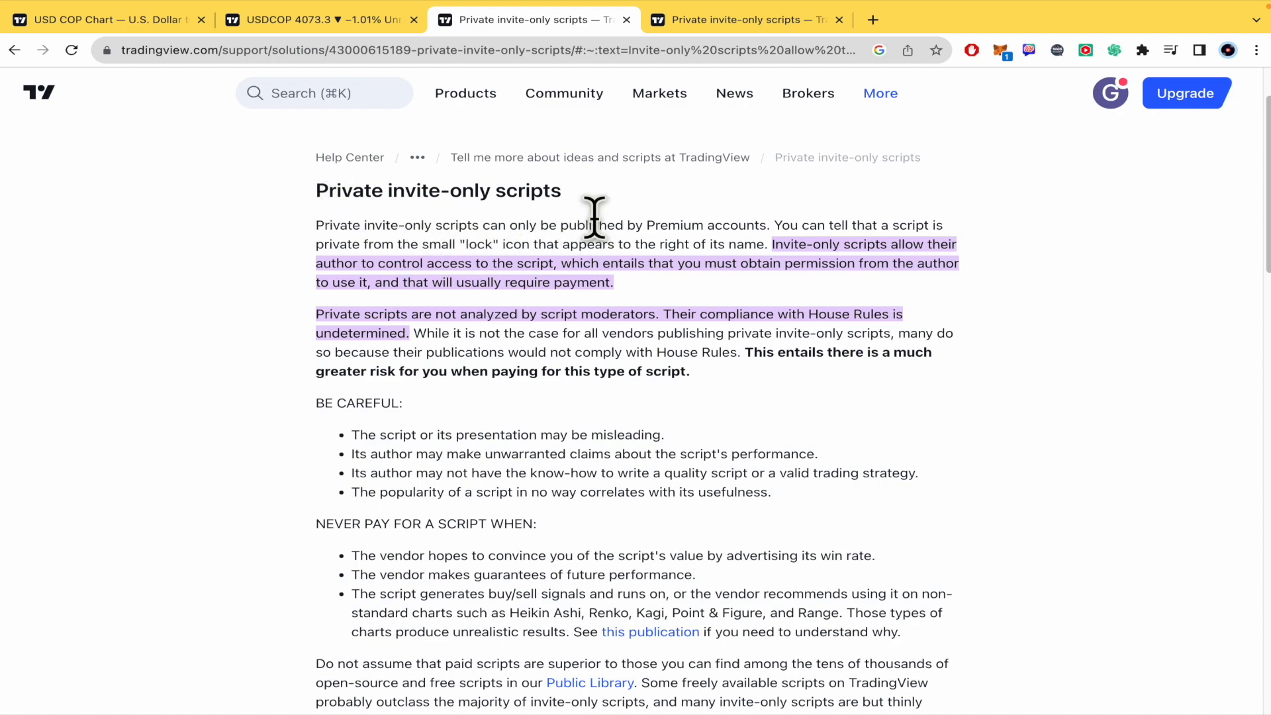
{"action": "mouse_move", "coordinate": [365, 304]}
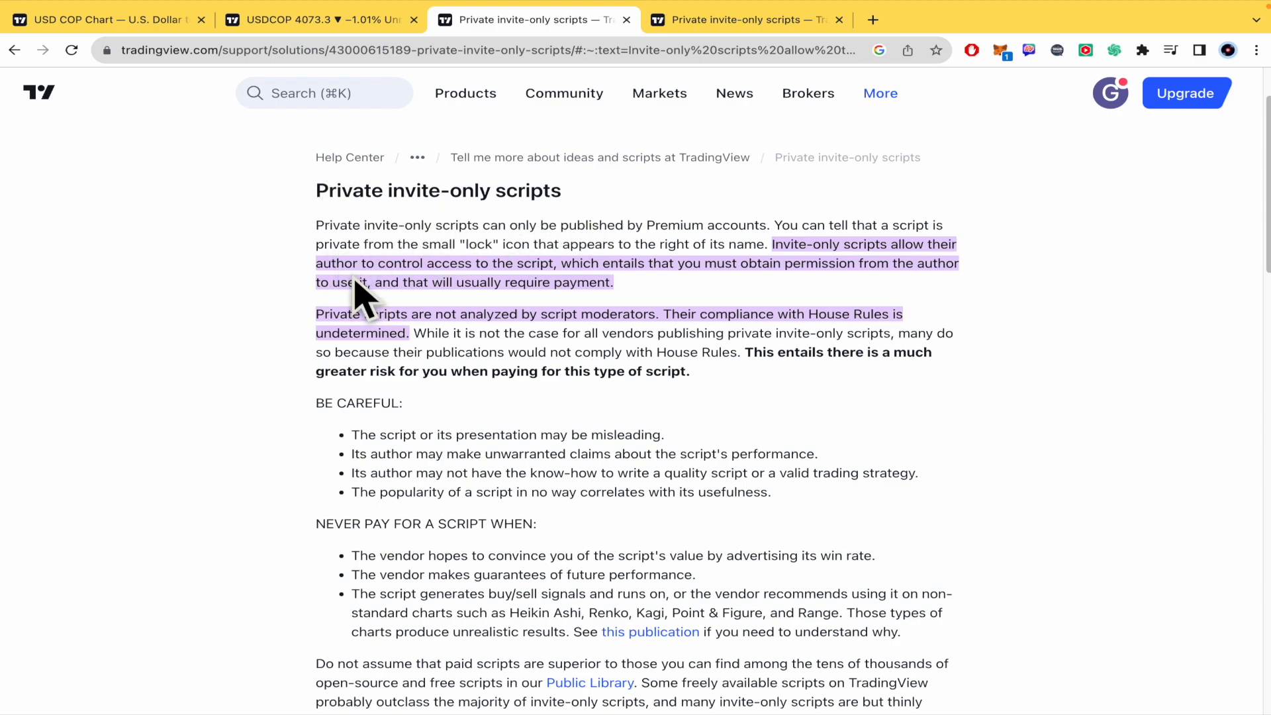
{"action": "mouse_move", "coordinate": [593, 277]}
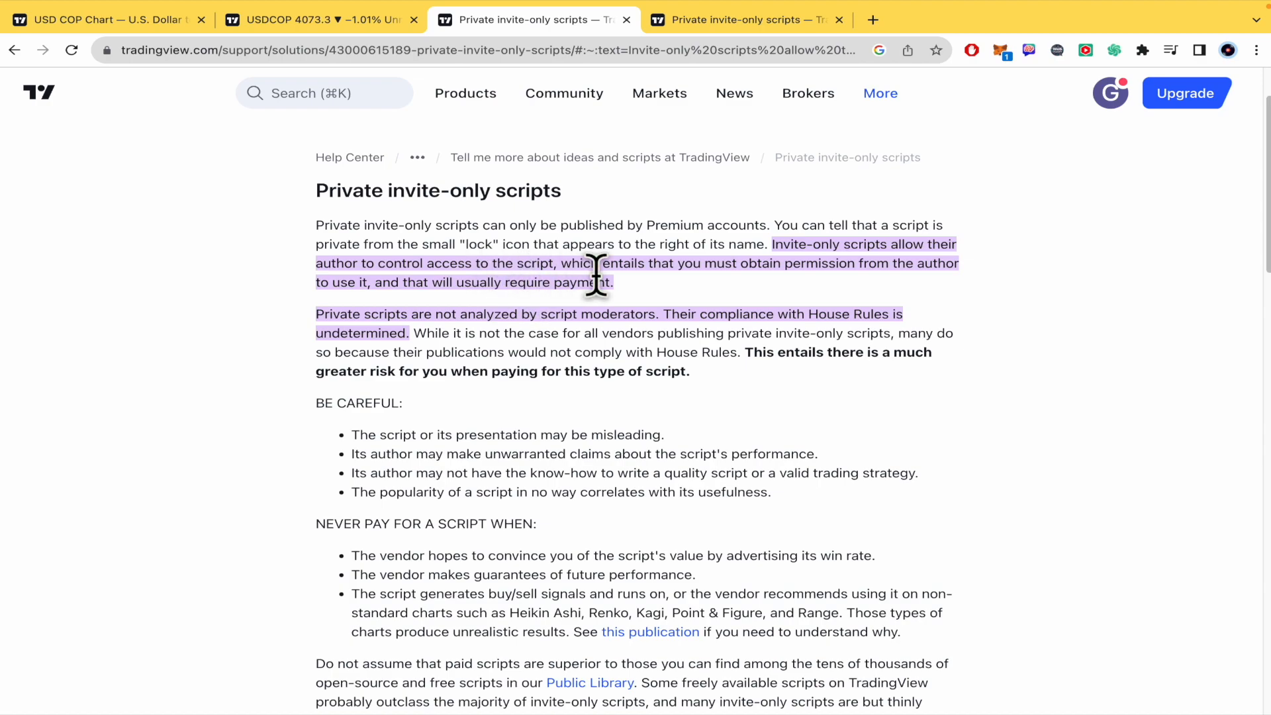
{"action": "mouse_move", "coordinate": [927, 298]}
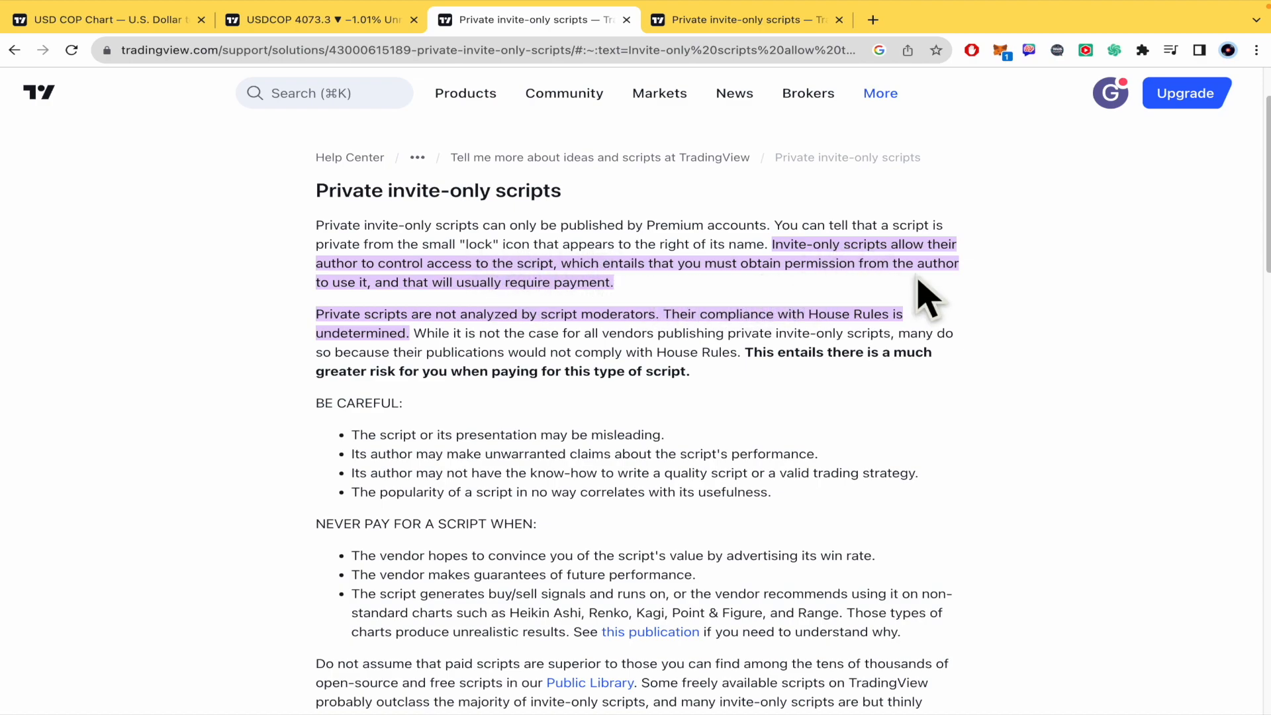
{"action": "scroll", "scroll_direction": "down", "scroll_amount": 3}
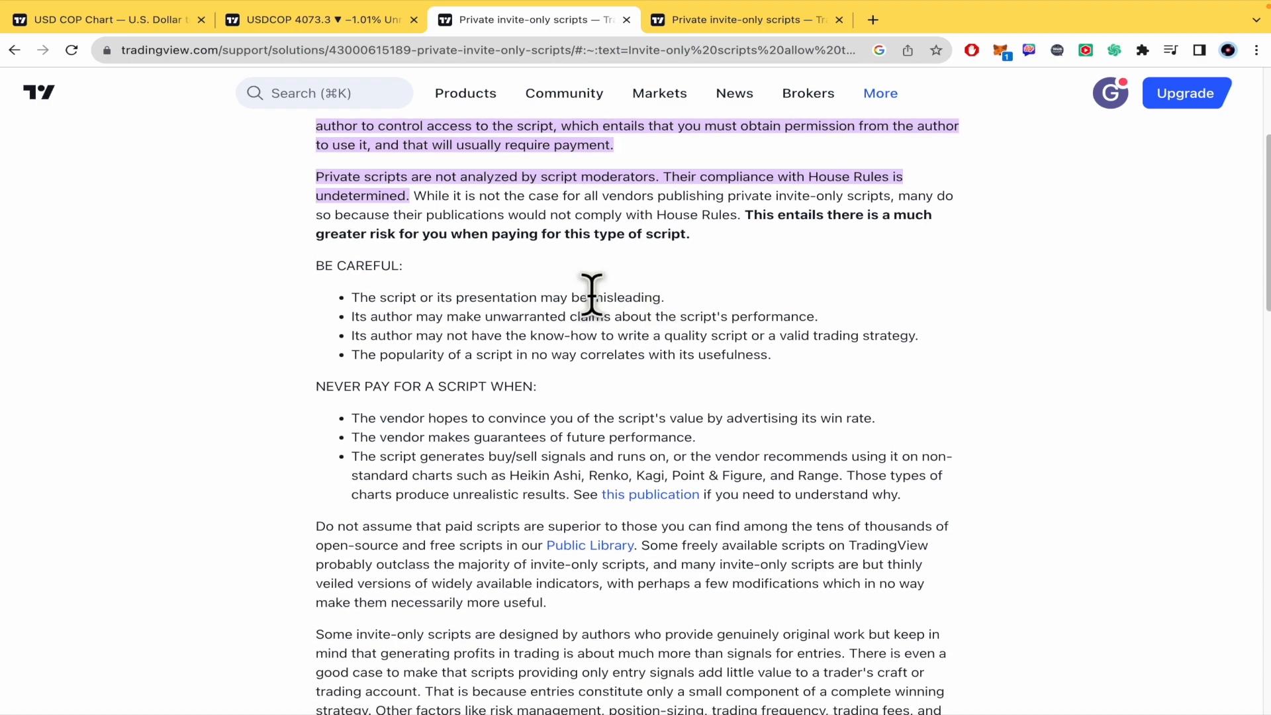
{"action": "mouse_move", "coordinate": [790, 387]}
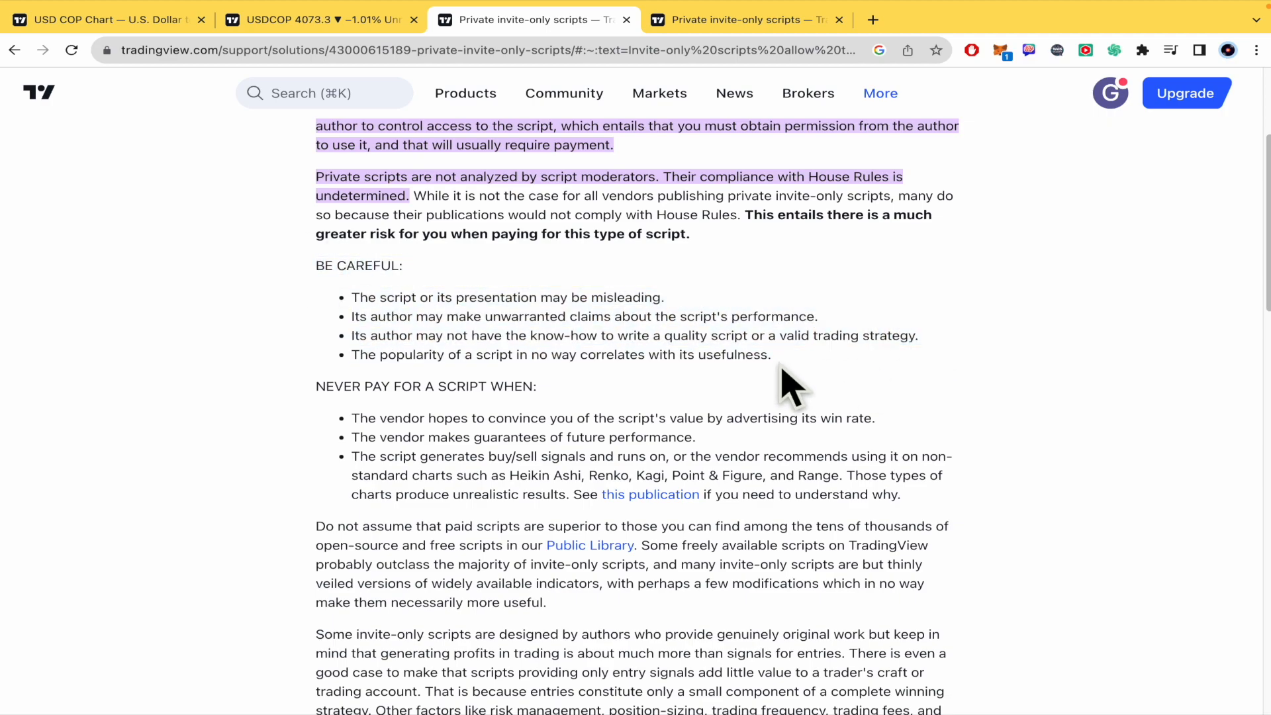
{"action": "scroll", "scroll_direction": "down", "scroll_amount": 3}
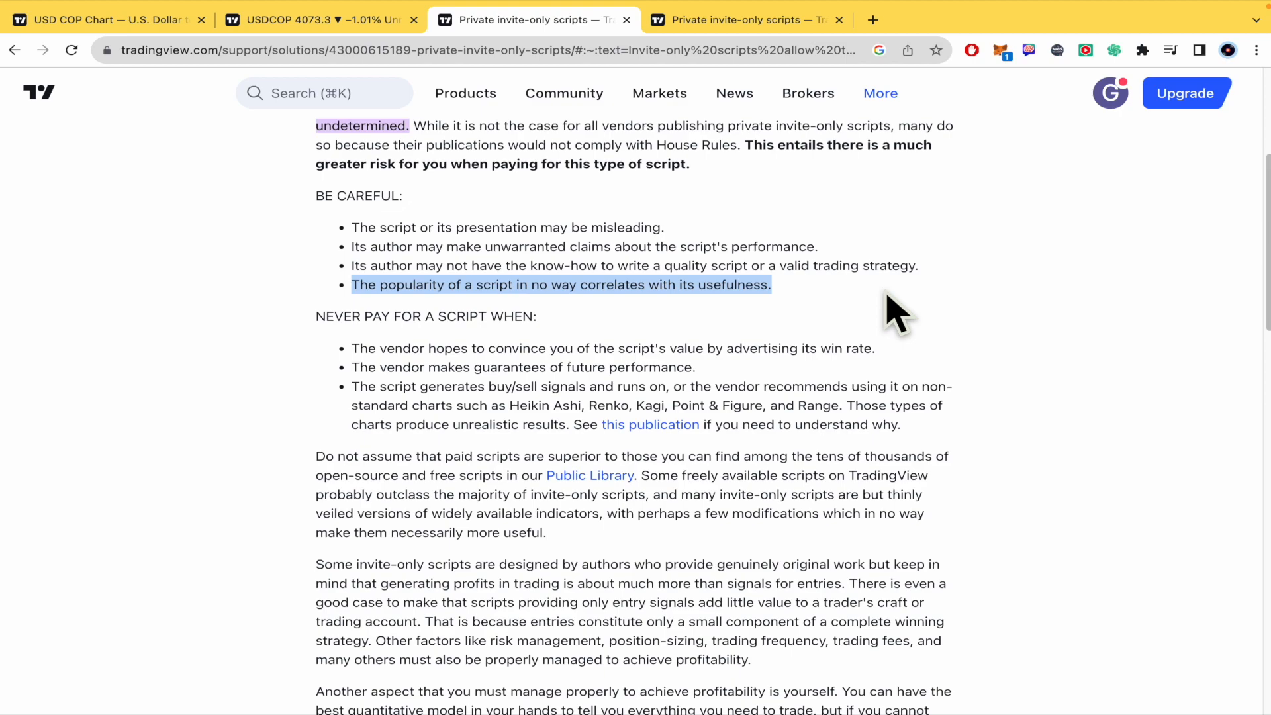
{"action": "mouse_move", "coordinate": [840, 317]}
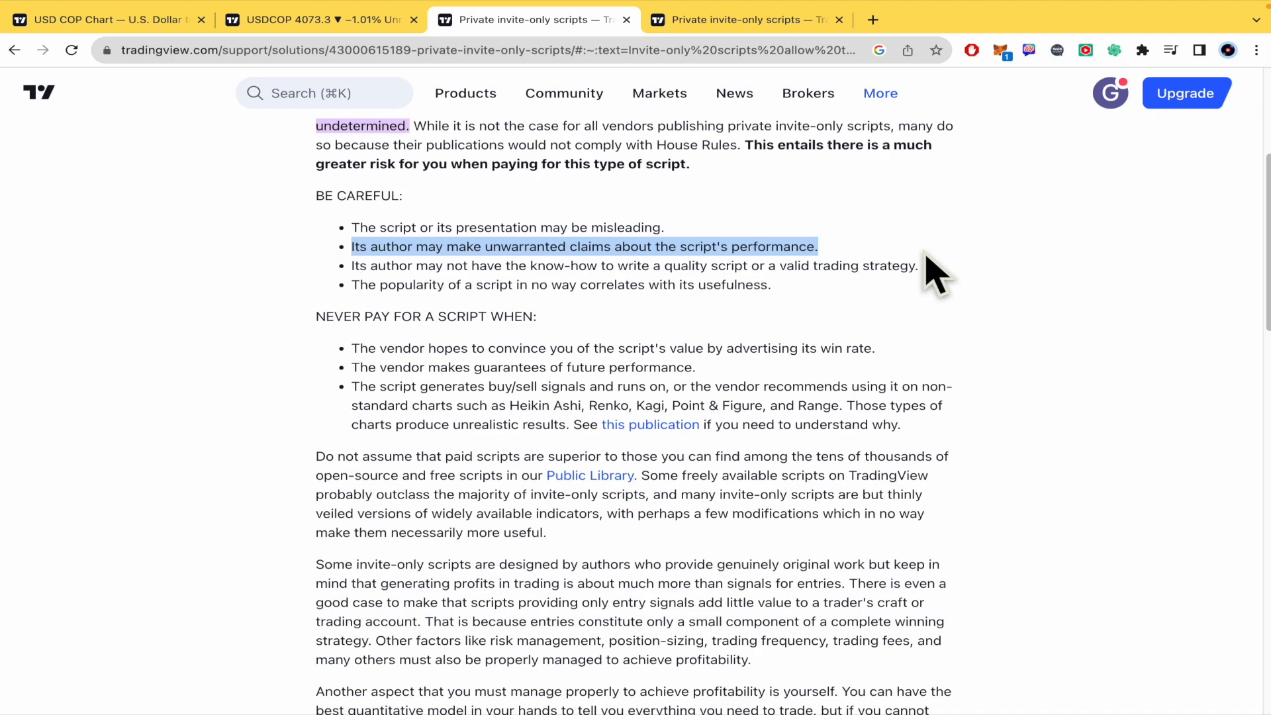
- Read down to the article's warnings, clear the highlighted text, and scroll back up
{"action": "scroll", "scroll_direction": "down", "scroll_amount": 3}
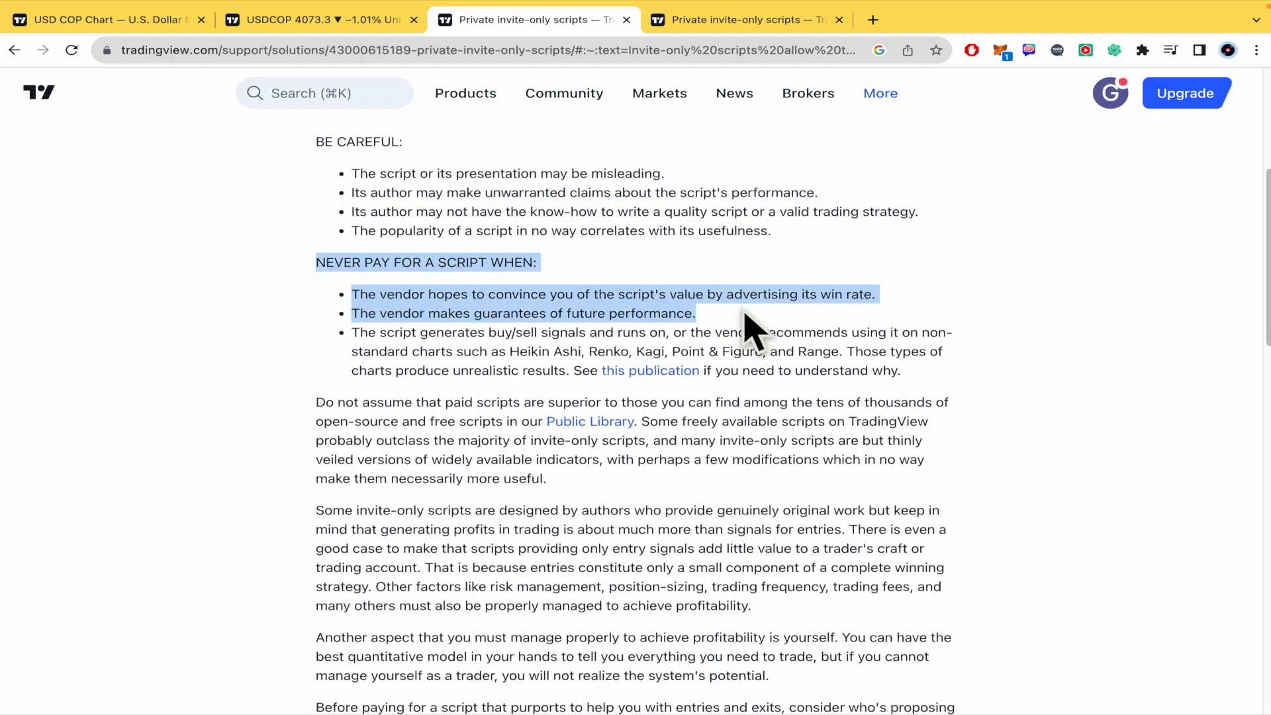
{"action": "left_click", "coordinate": [373, 324]}
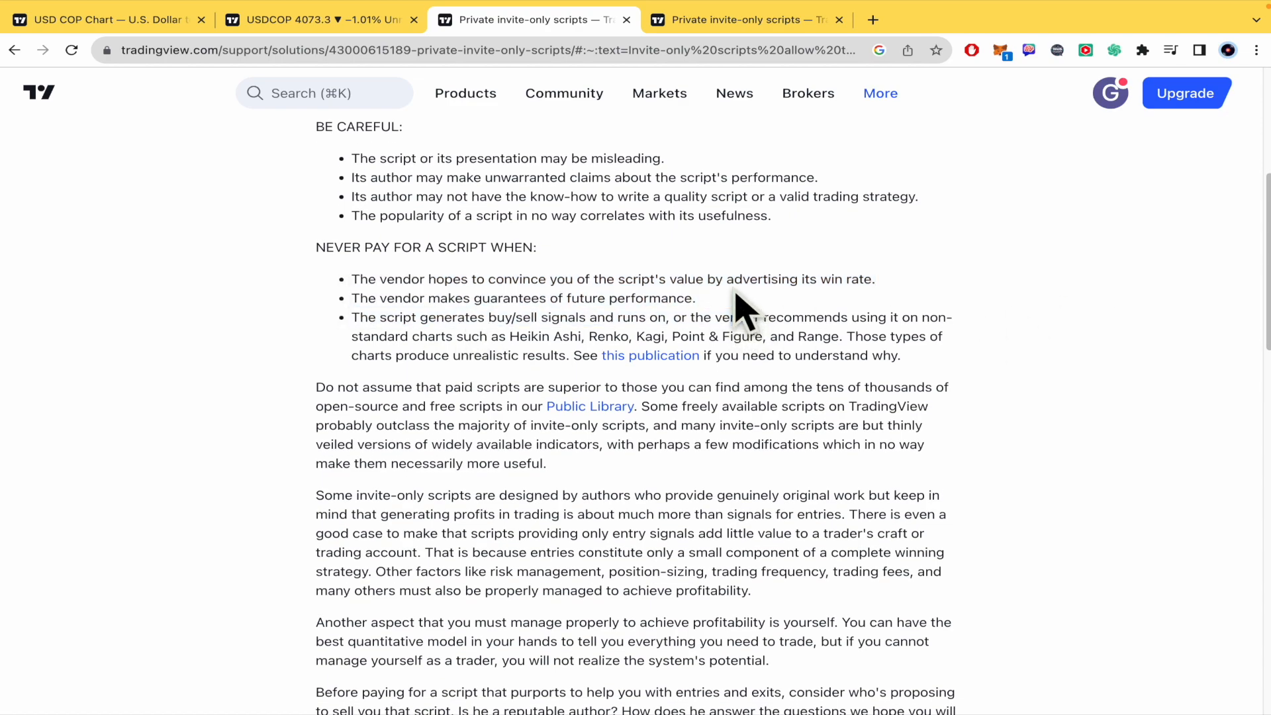
{"action": "scroll", "scroll_direction": "up", "scroll_amount": 3}
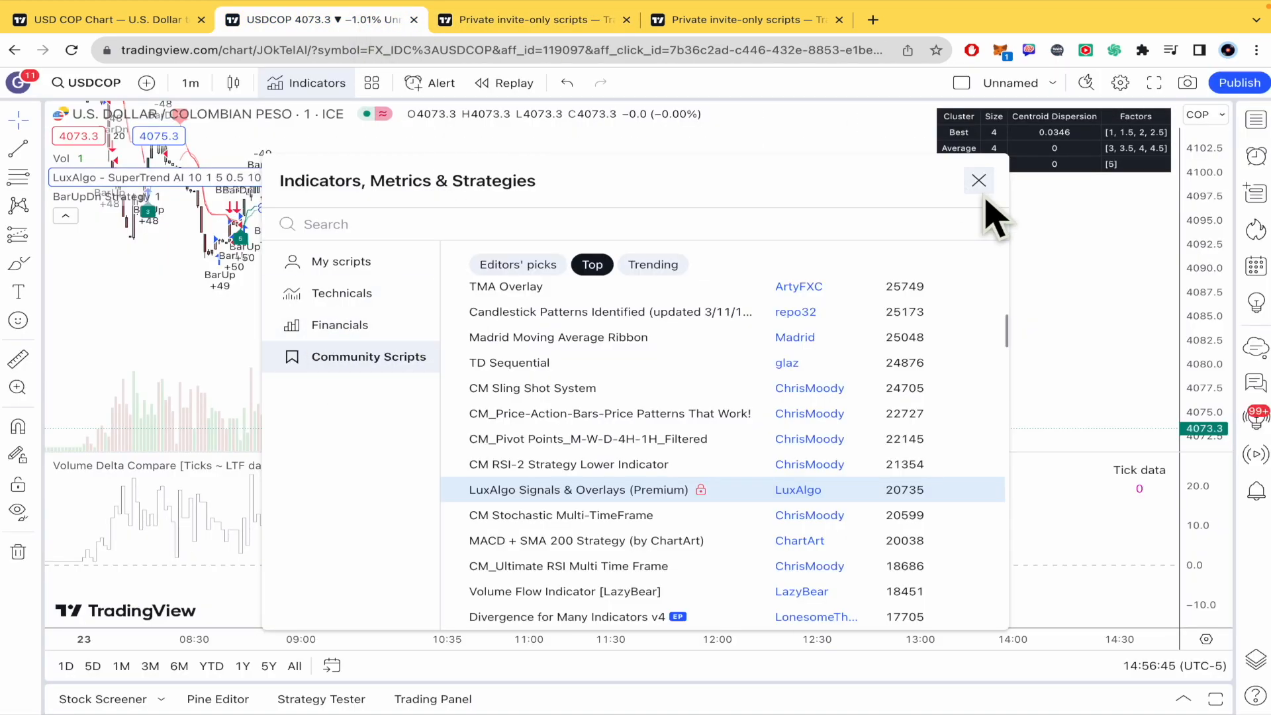
{"action": "left_click", "coordinate": [978, 180]}
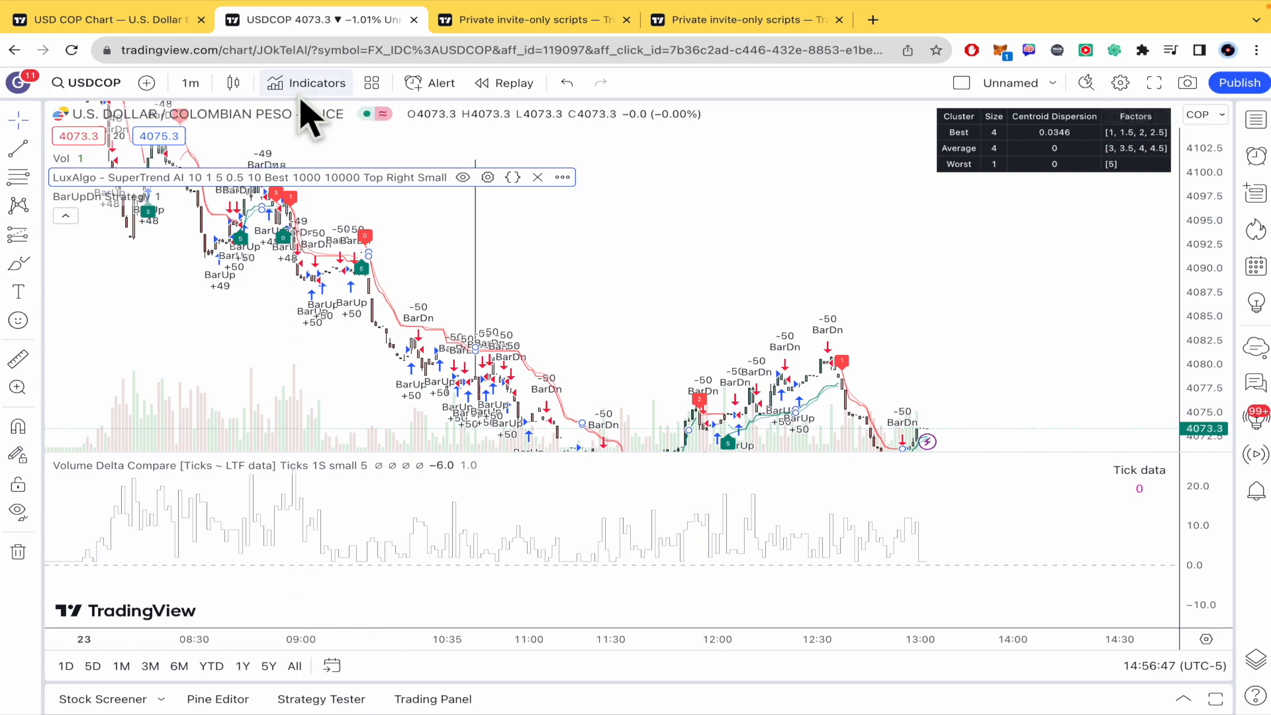
{"action": "left_click", "coordinate": [307, 82]}
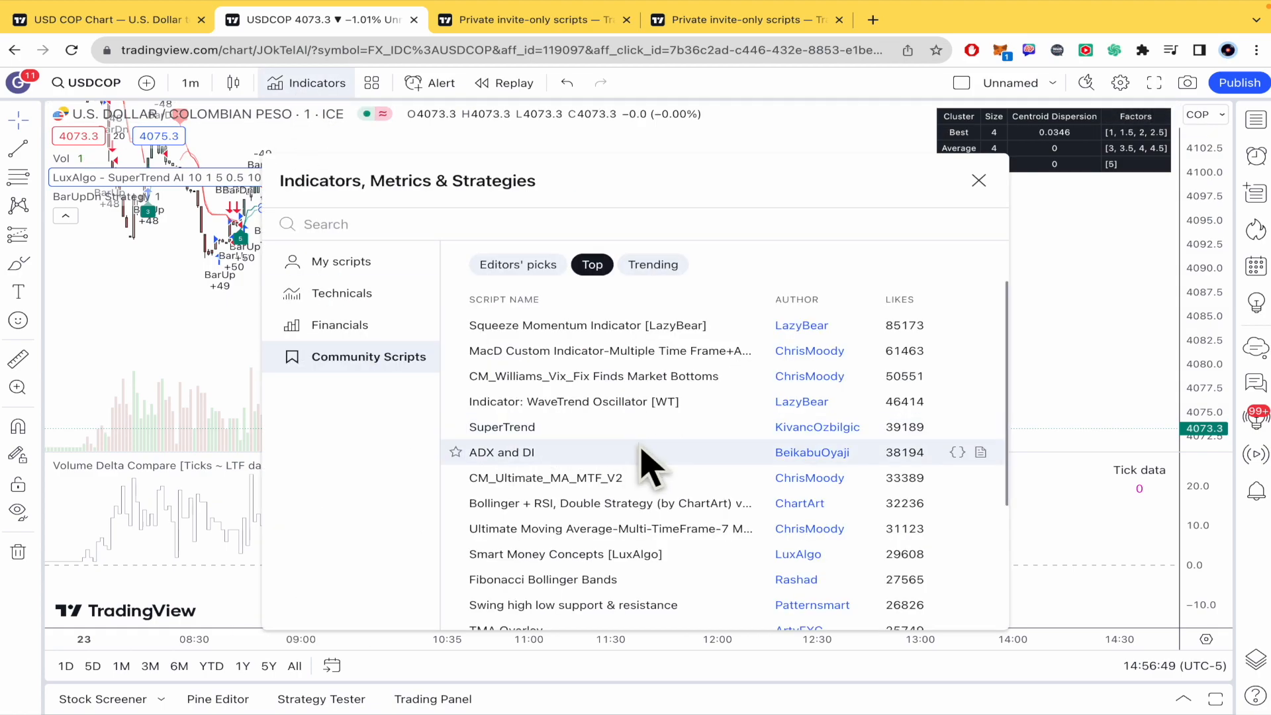
{"action": "scroll", "scroll_direction": "down", "scroll_amount": 3}
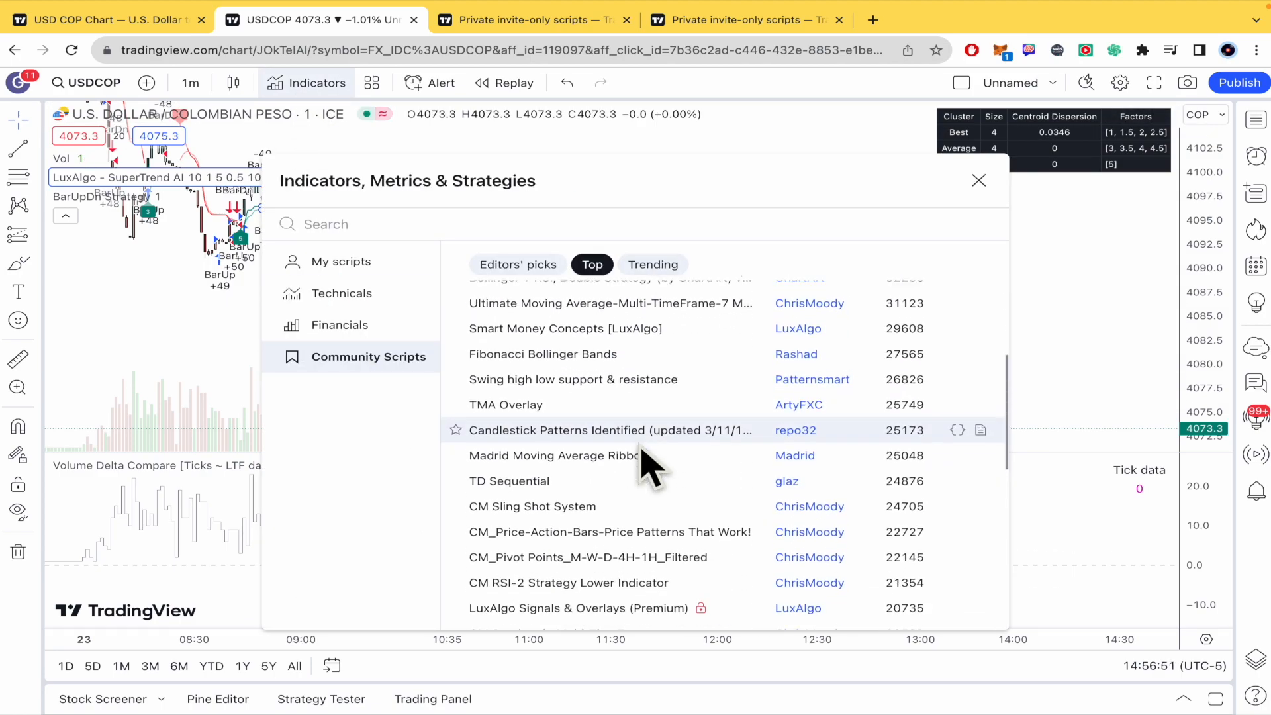
{"action": "scroll", "scroll_direction": "down", "scroll_amount": 3}
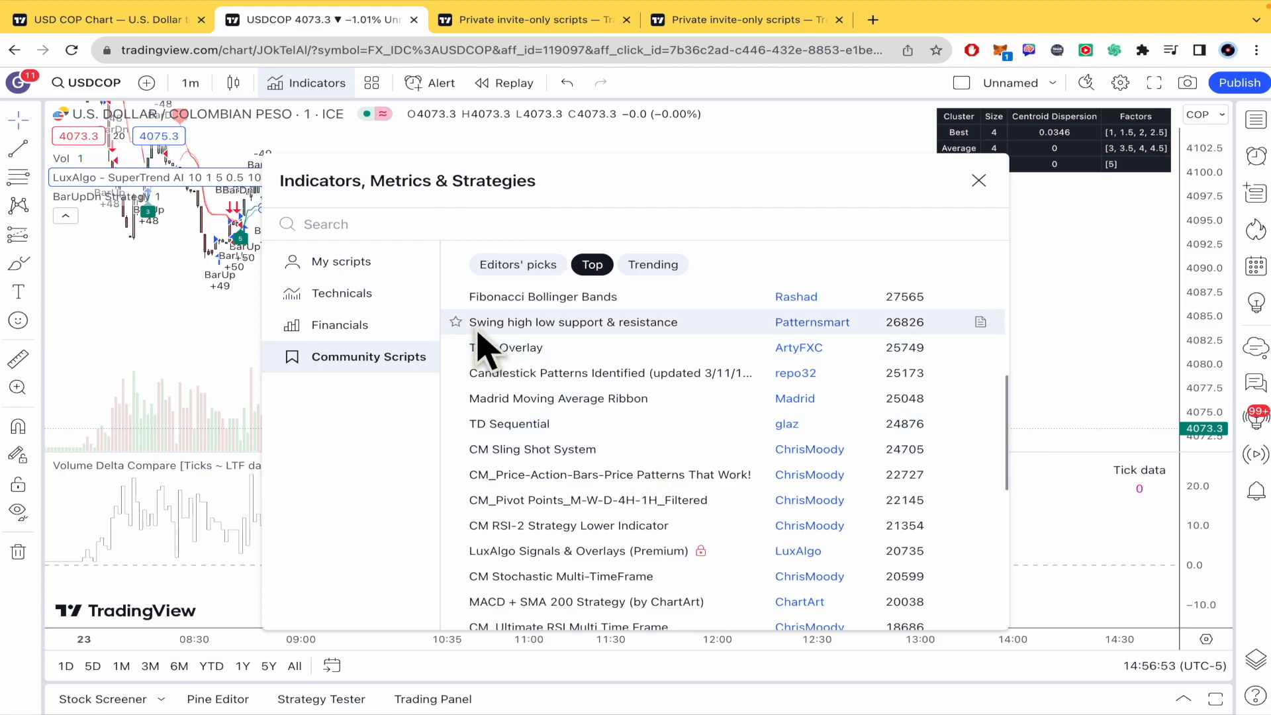
{"action": "scroll", "scroll_direction": "down", "scroll_amount": 3}
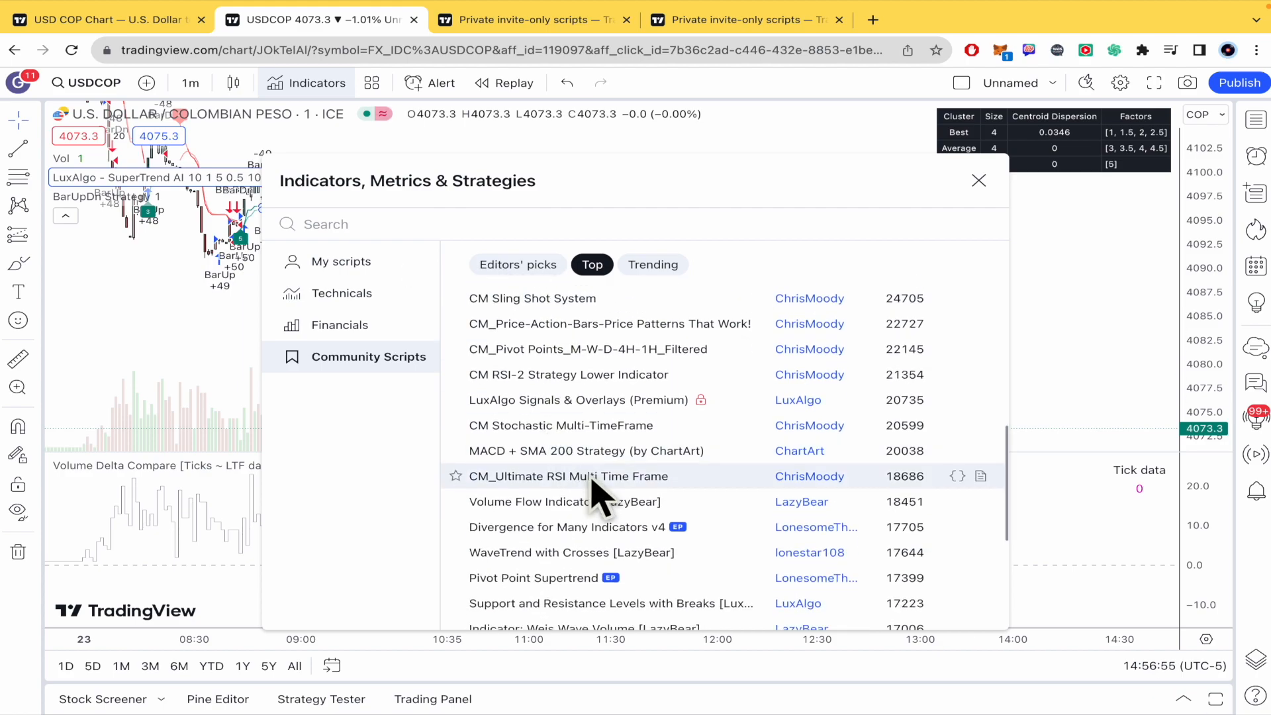
{"action": "scroll", "scroll_direction": "down", "scroll_amount": 3}
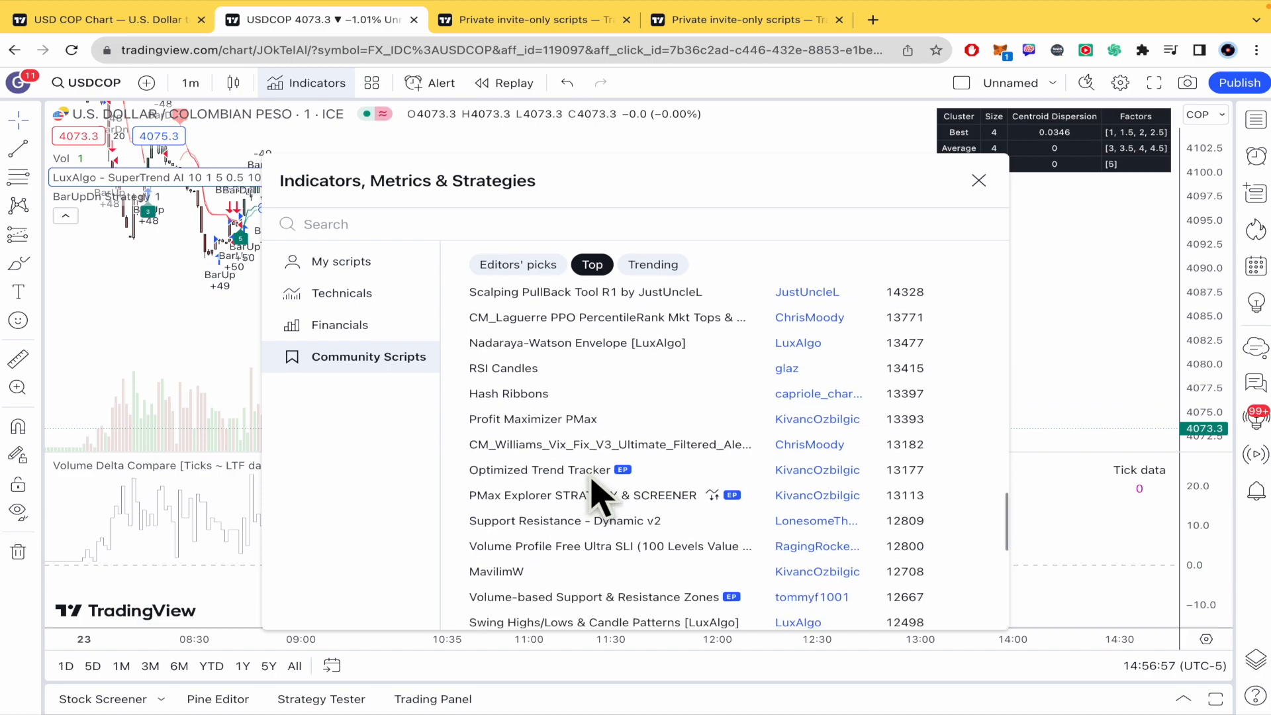
{"action": "scroll", "scroll_direction": "down", "scroll_amount": 3}
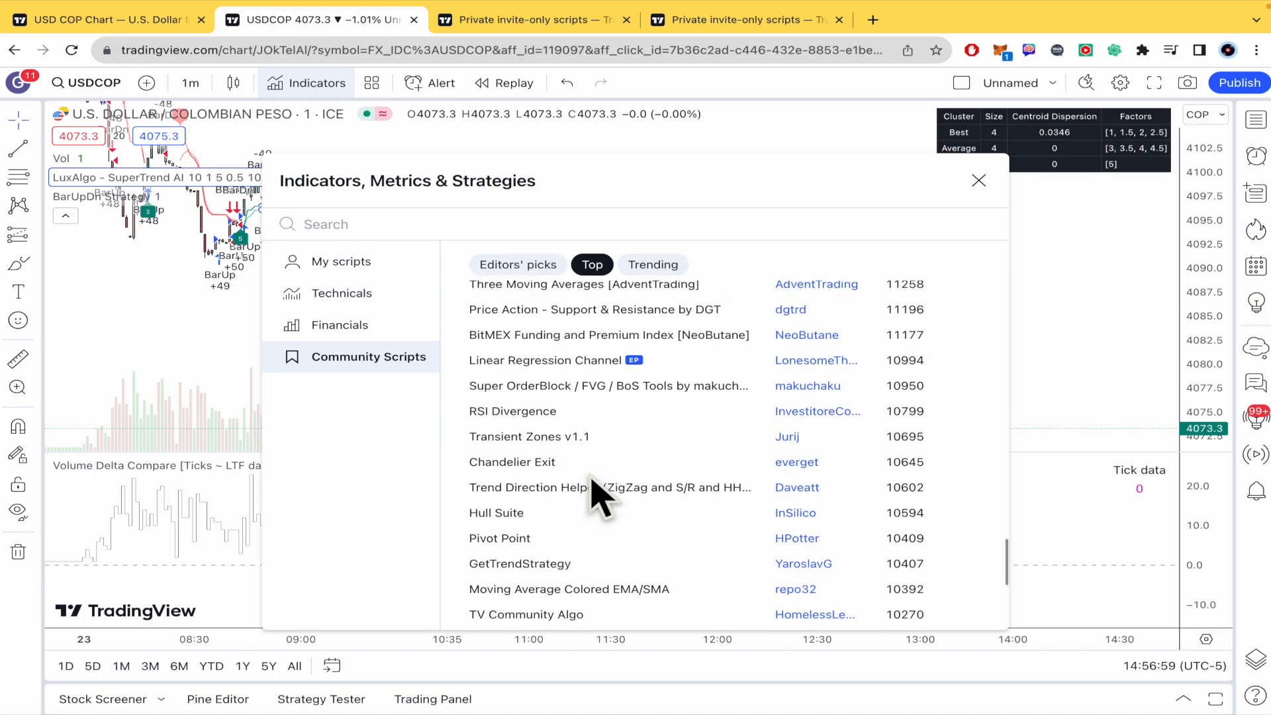
{"action": "scroll", "scroll_direction": "down", "scroll_amount": 3}
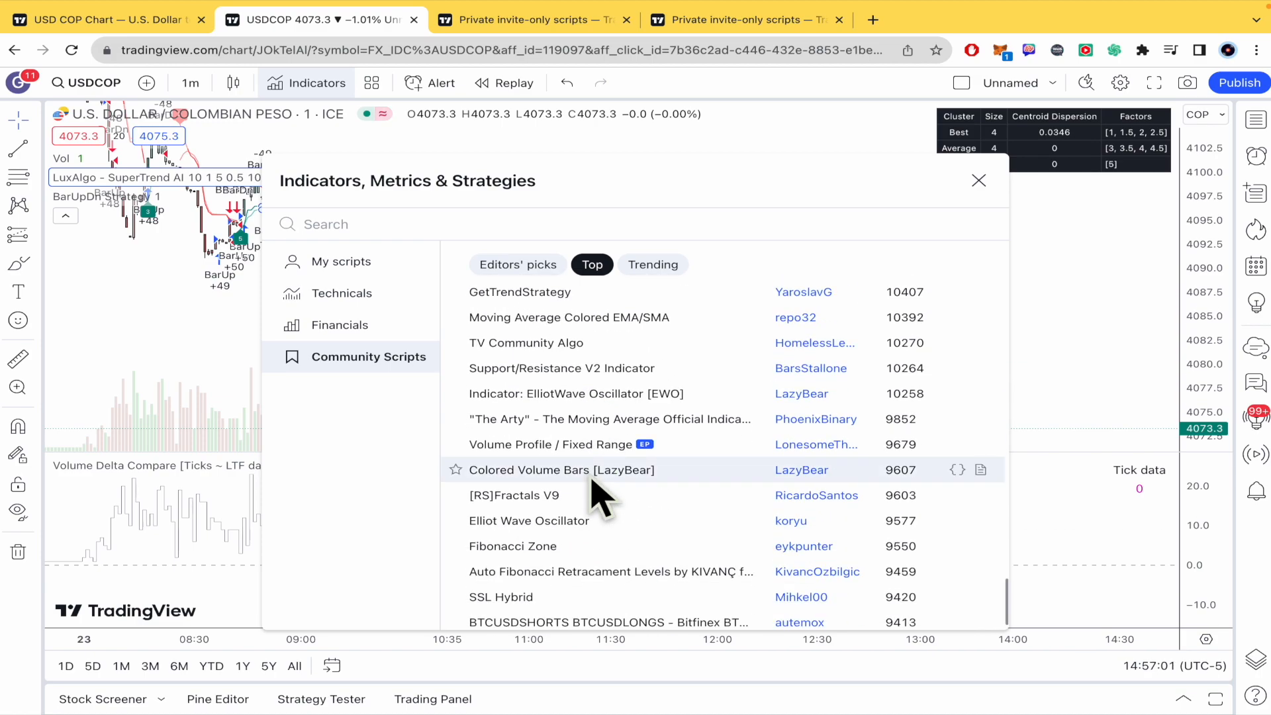
{"action": "mouse_move", "coordinate": [622, 502]}
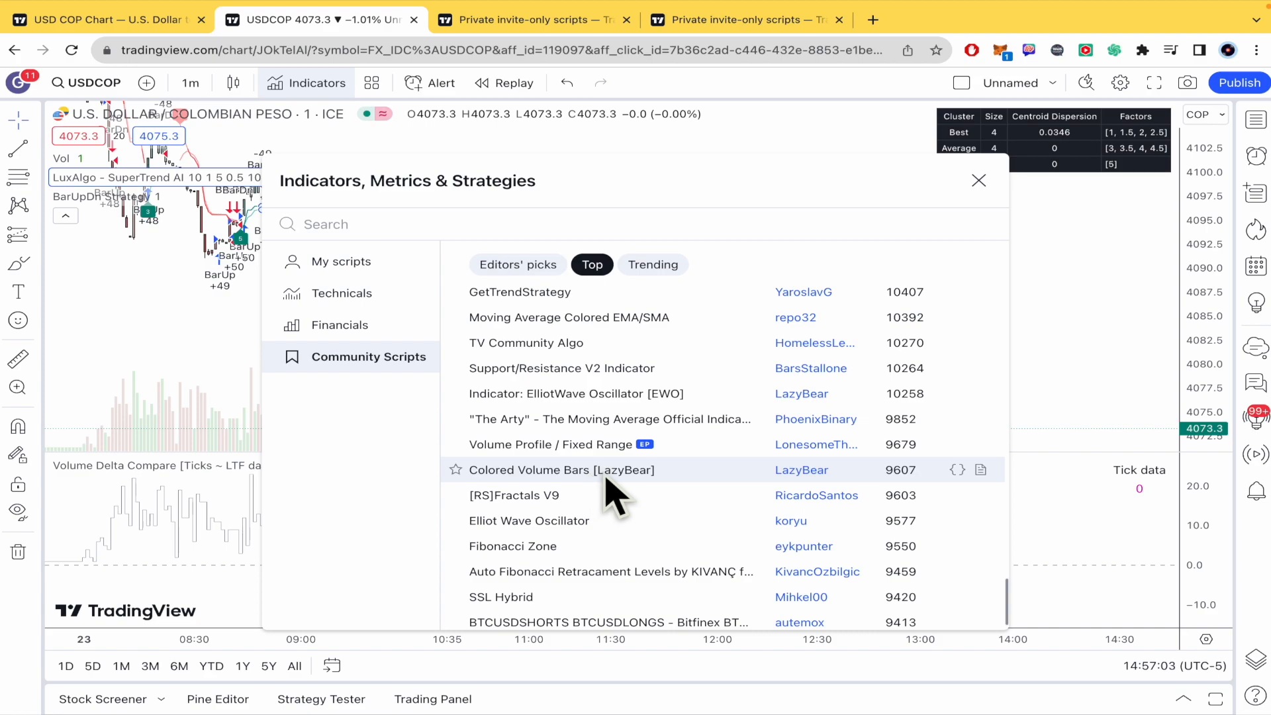
{"action": "scroll", "scroll_direction": "down", "scroll_amount": 3}
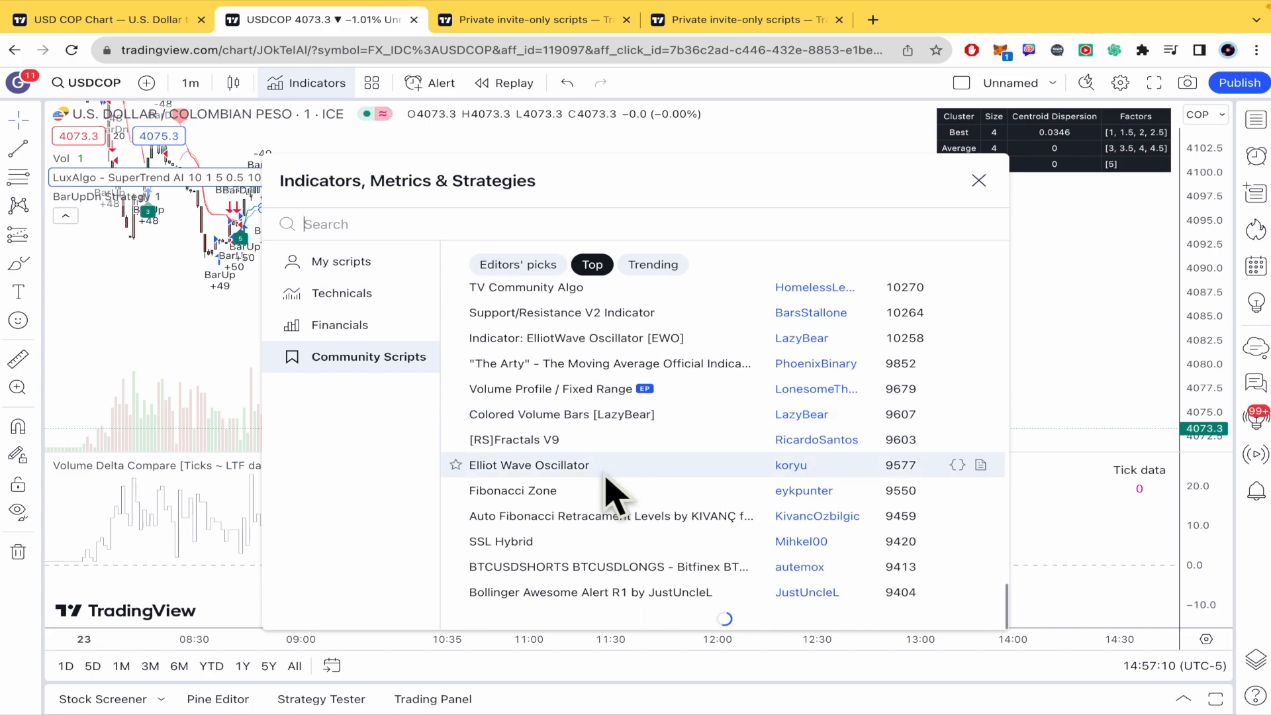
{"action": "scroll", "scroll_direction": "down", "scroll_amount": 3}
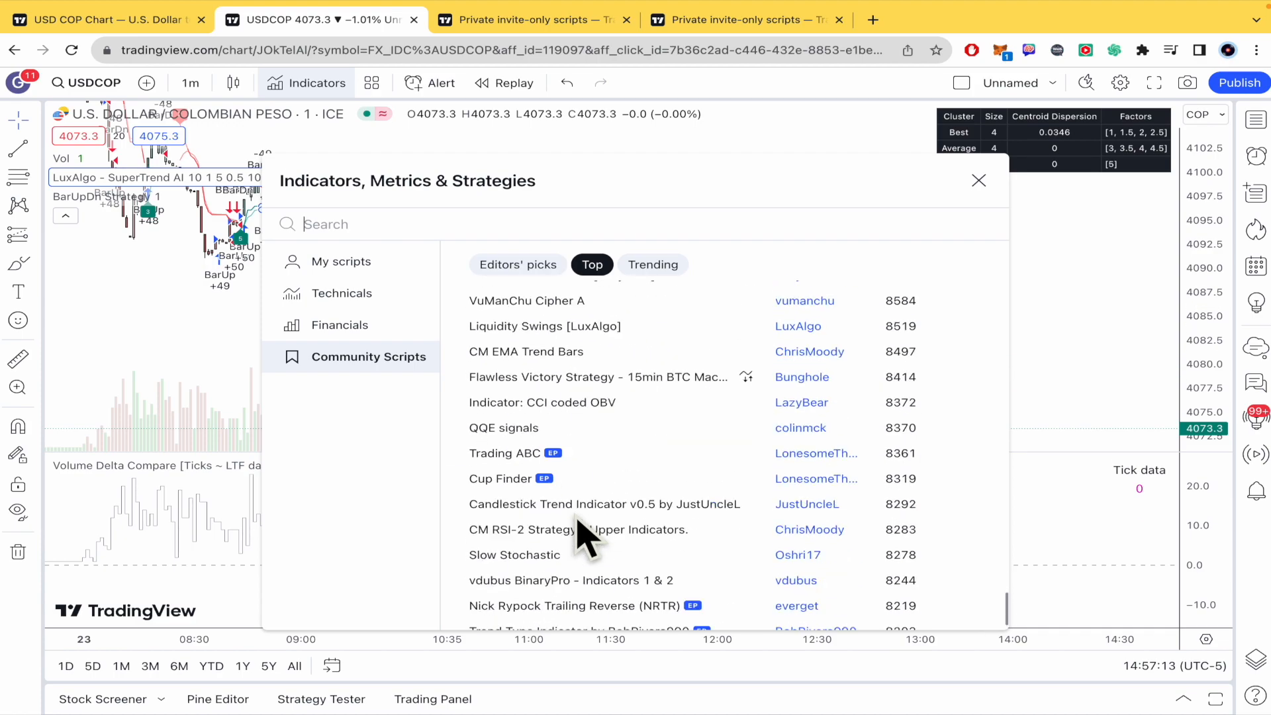
{"action": "scroll", "scroll_direction": "down", "scroll_amount": 3}
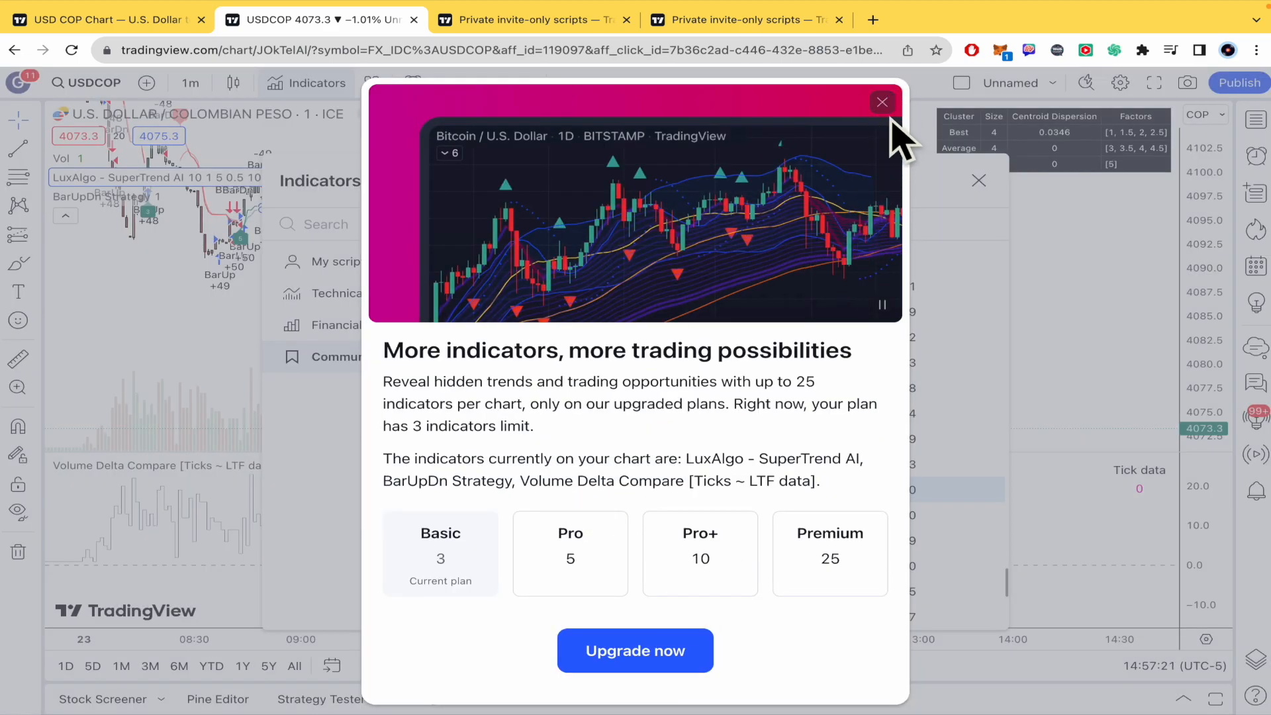
- Close the 'More indicators, more trading possibilities' Basic plan upgrade popup
{"action": "left_click", "coordinate": [882, 102]}
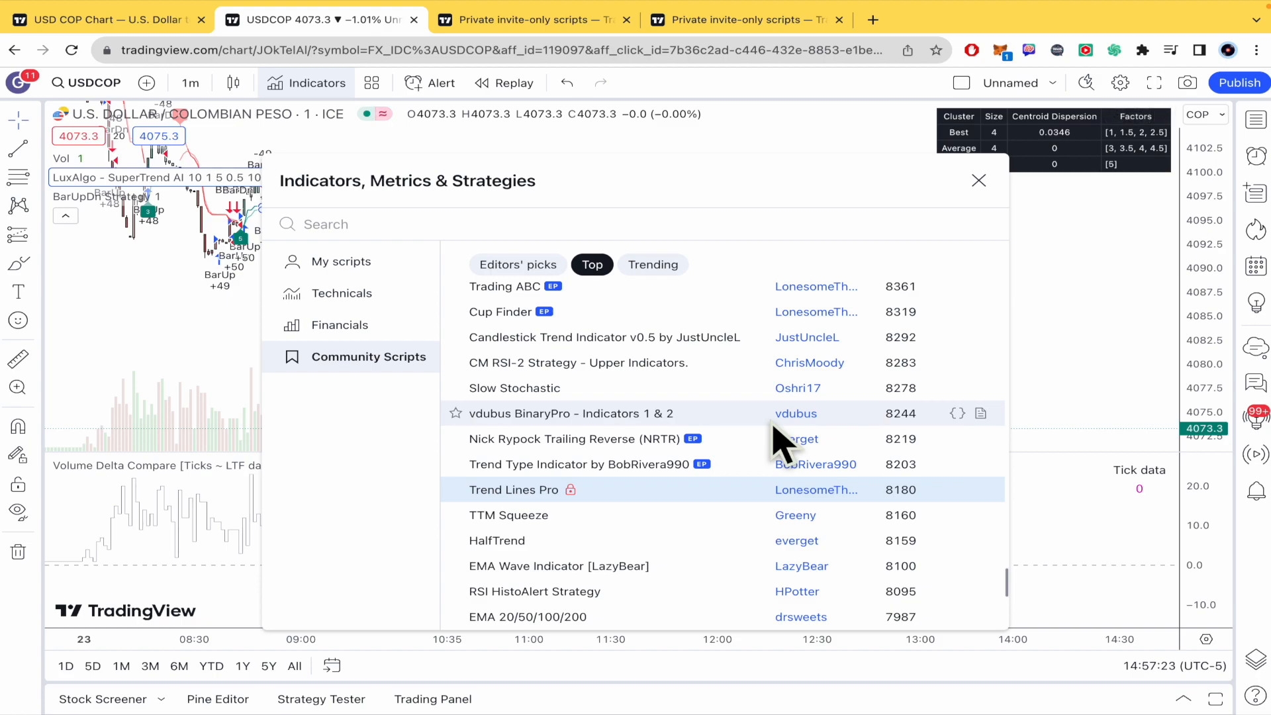